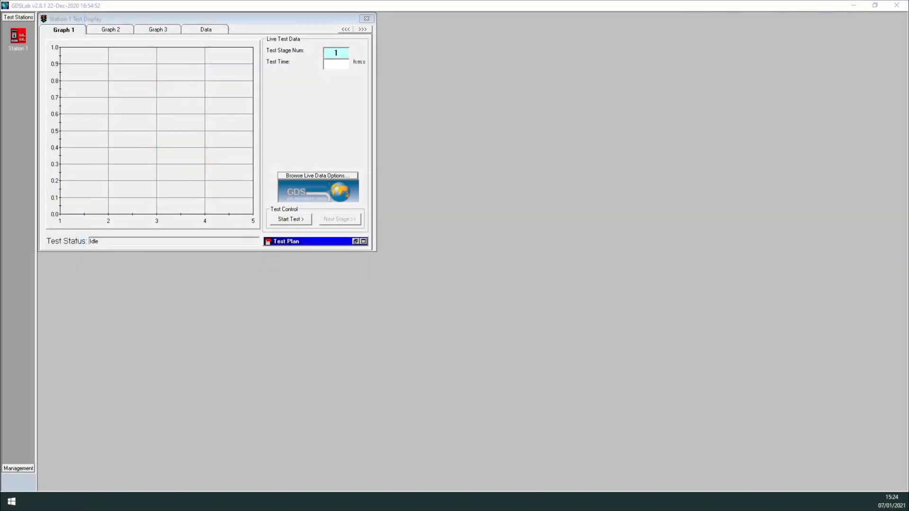
mouse_move(168, 202)
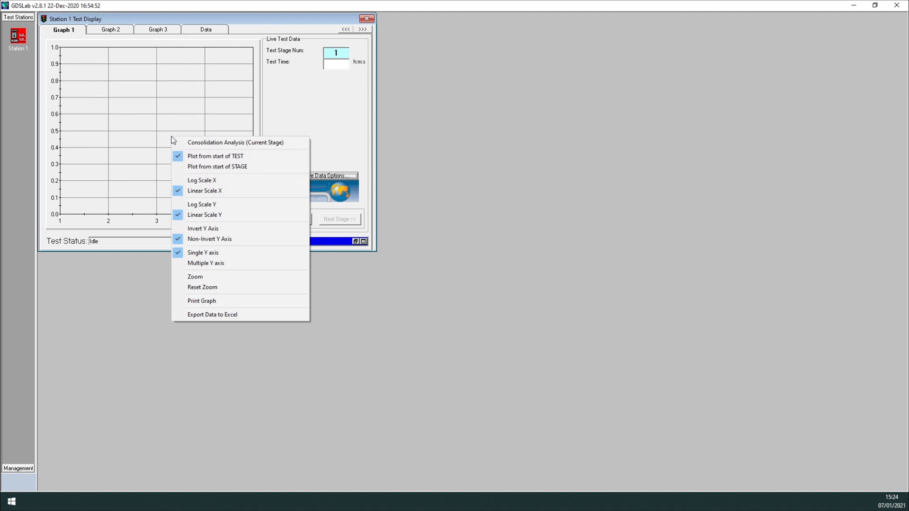
mouse_move(191, 142)
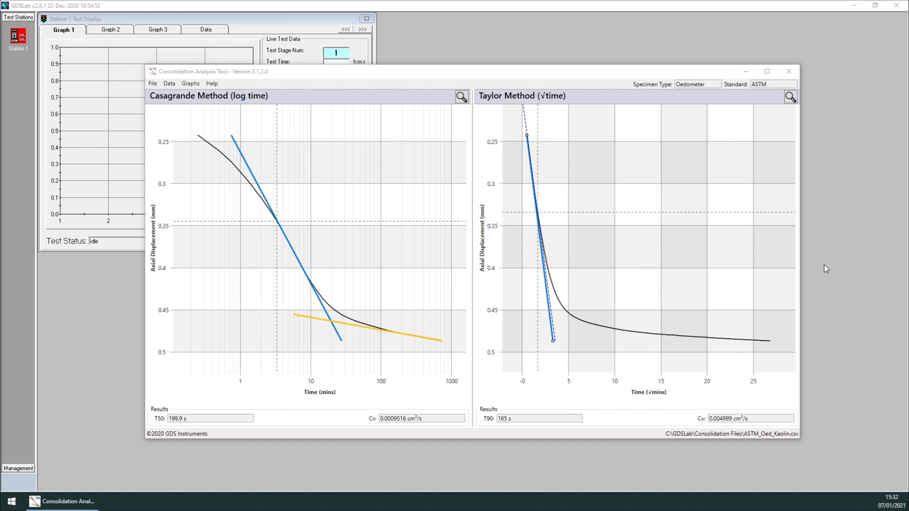
mouse_move(822, 252)
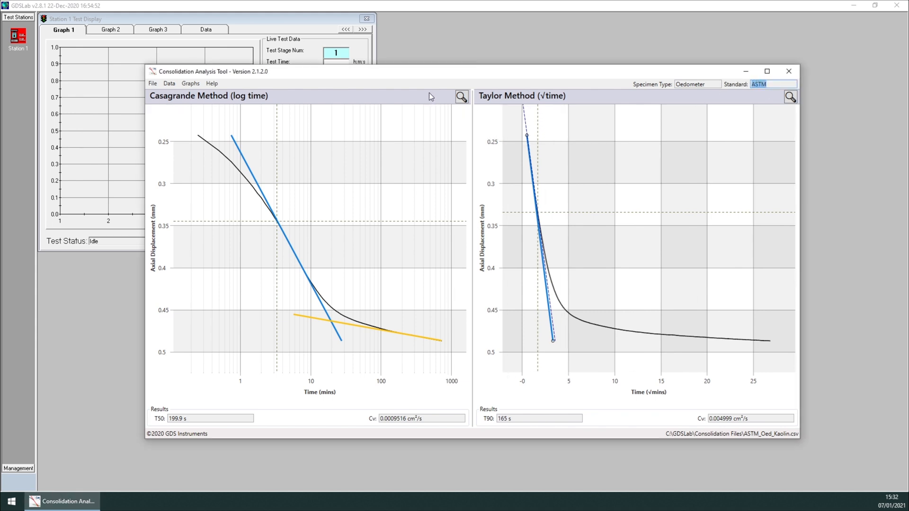
mouse_move(214, 96)
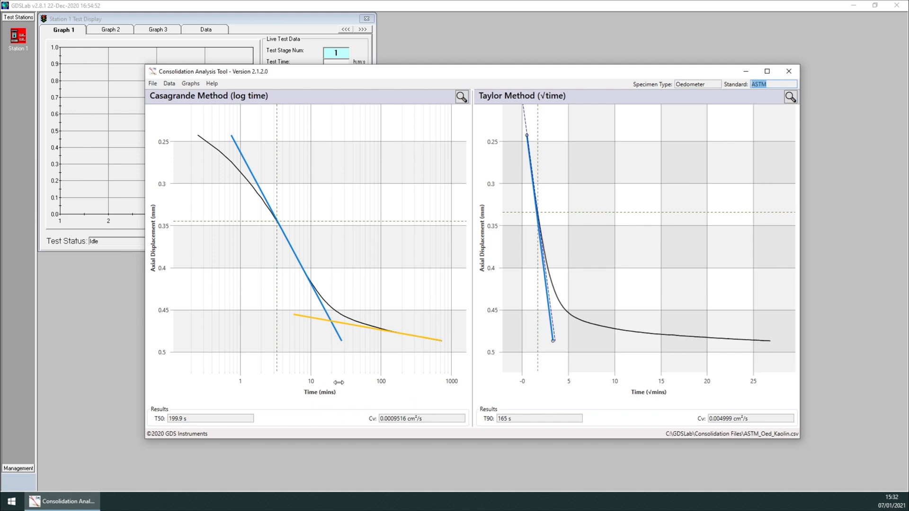
mouse_move(441, 390)
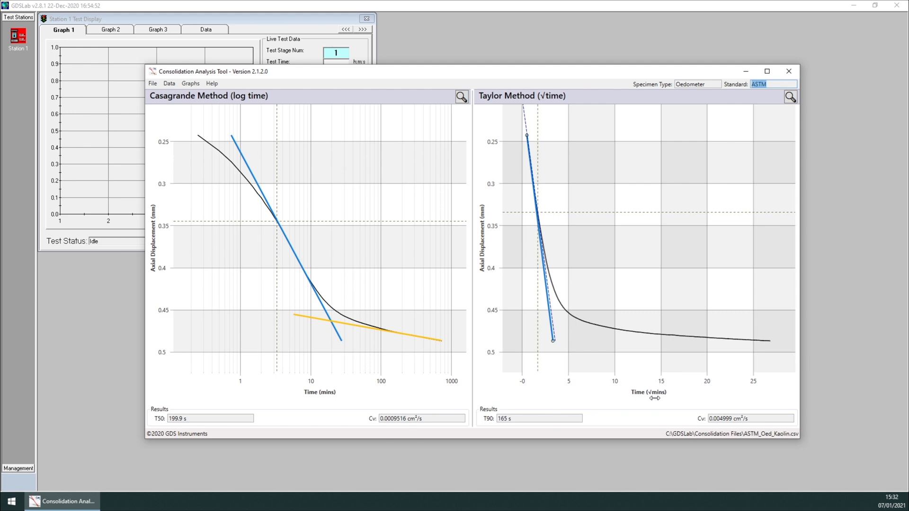
mouse_move(430, 356)
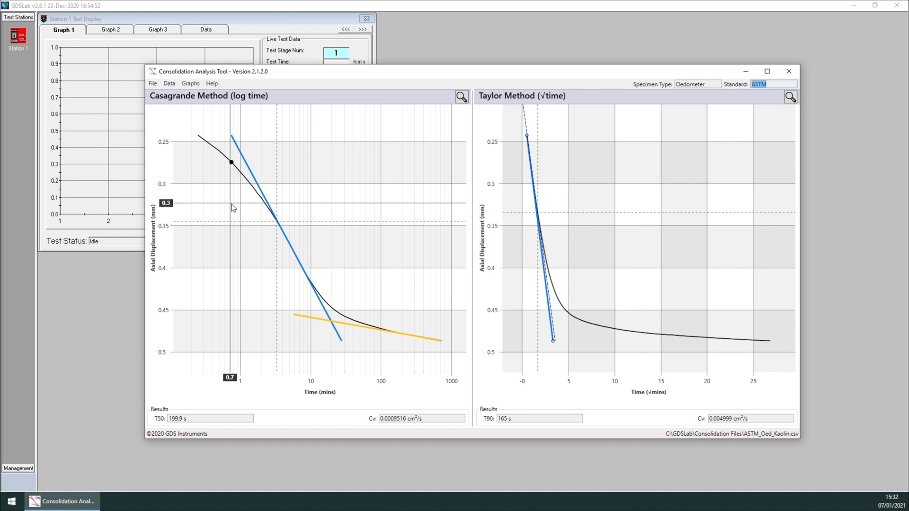
left_click_drag(232, 208, 238, 146)
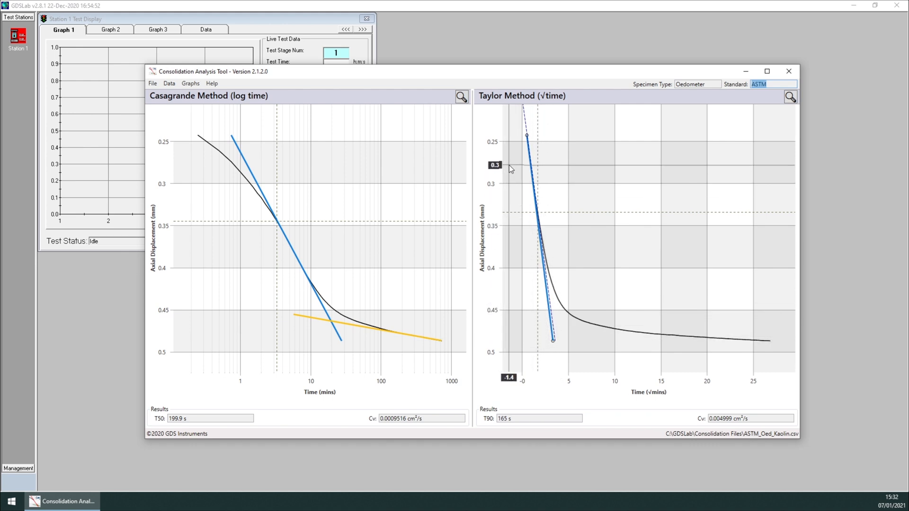
mouse_move(392, 191)
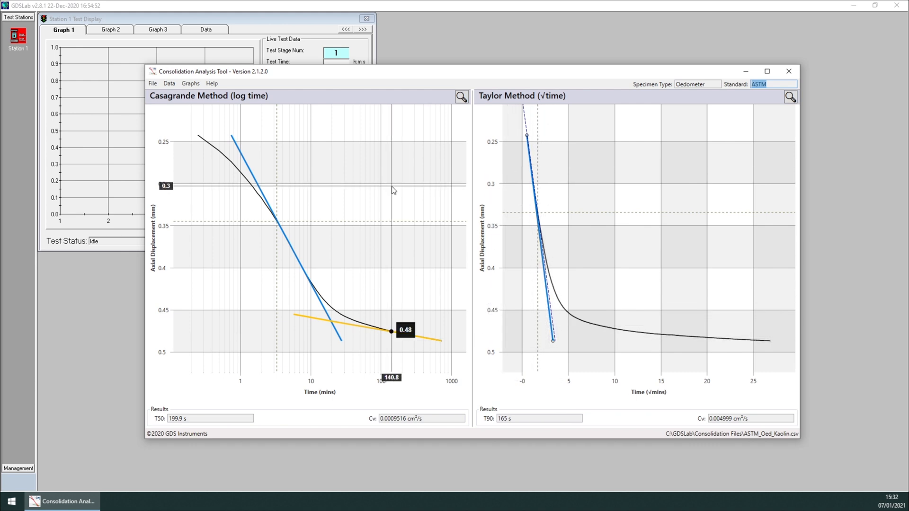
left_click_drag(391, 332, 433, 340)
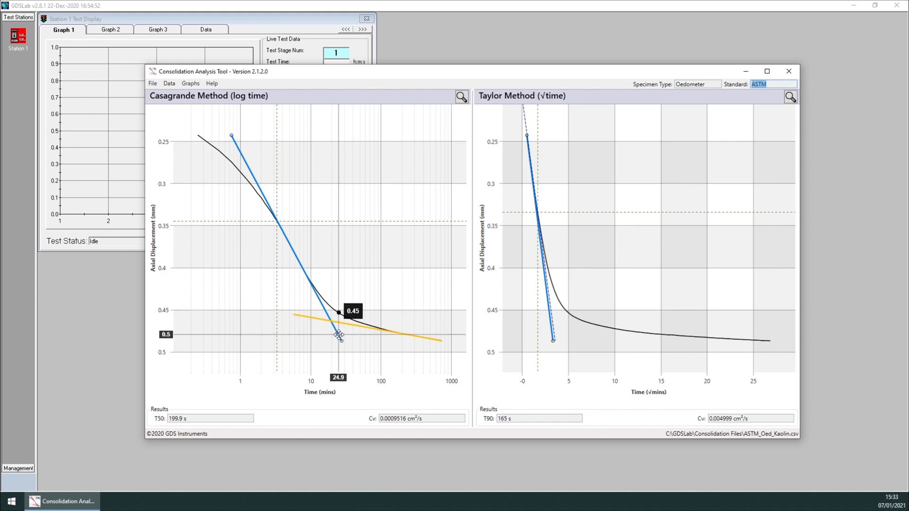
Drag the blue steep tangent line's ends and body until it follows the Casagrande curve
left_click_drag(338, 333, 344, 341)
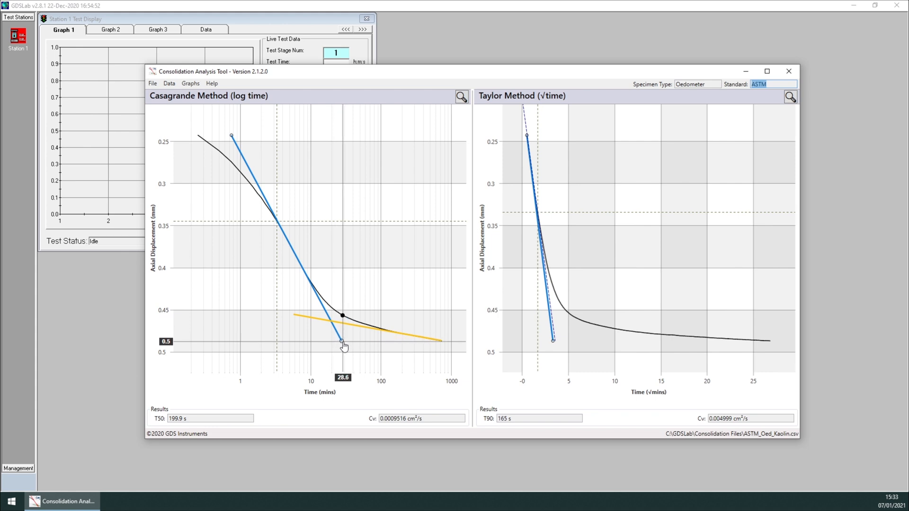
left_click_drag(344, 342, 347, 341)
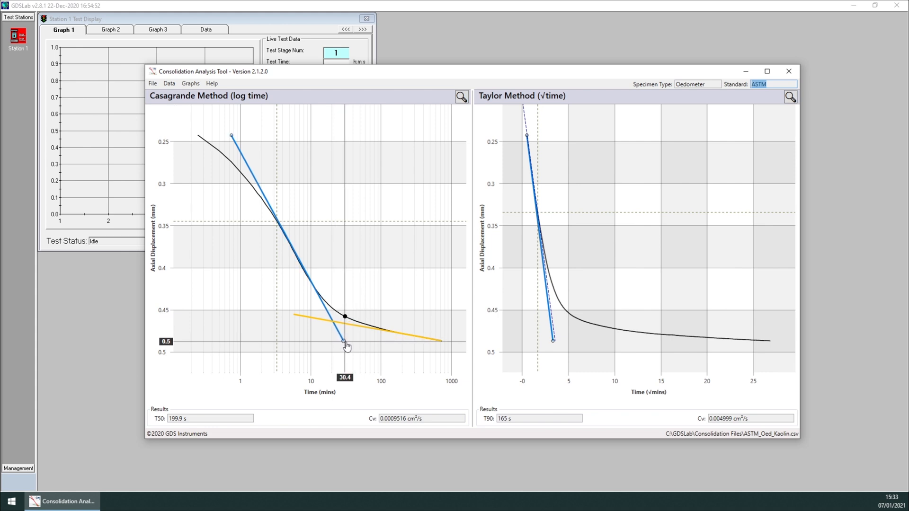
left_click_drag(346, 342, 335, 347)
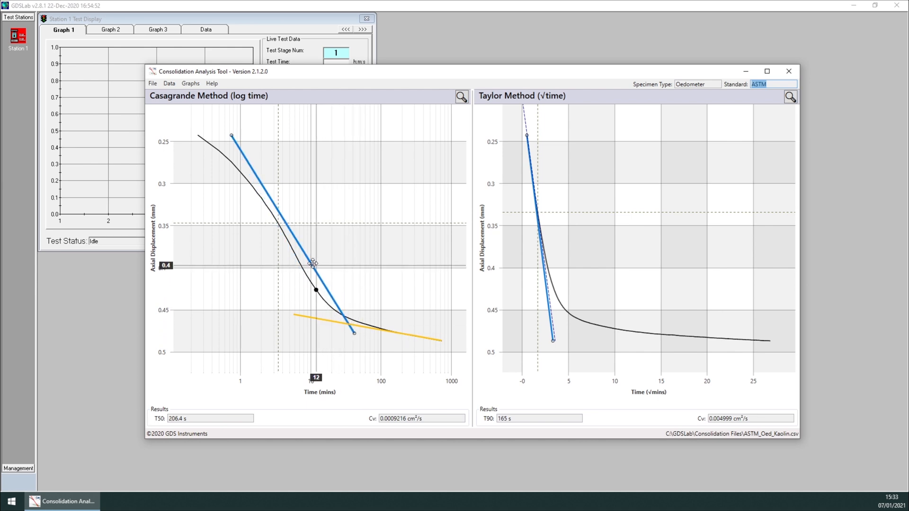
left_click_drag(314, 262, 297, 260)
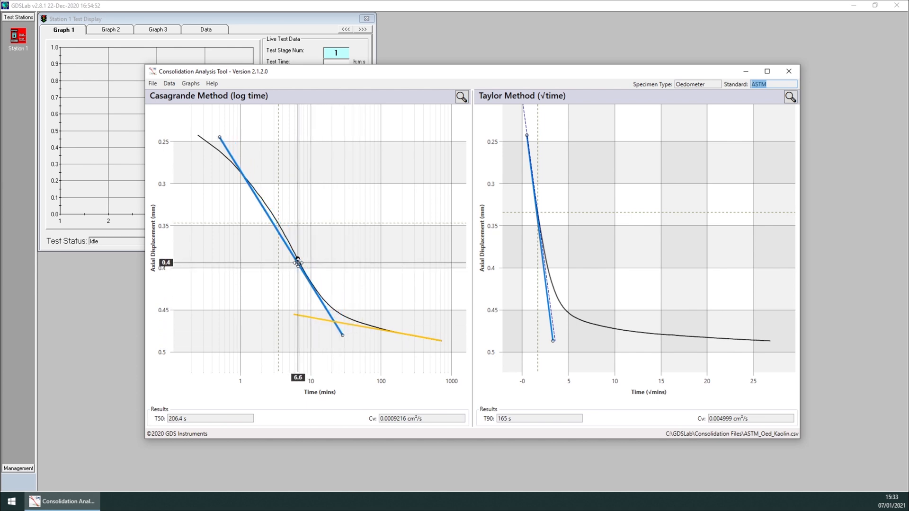
left_click_drag(297, 262, 301, 266)
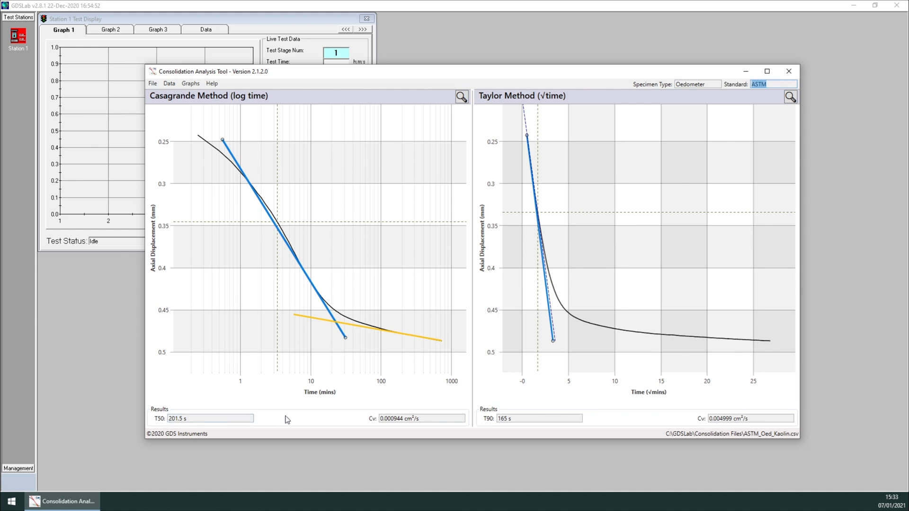
mouse_move(195, 402)
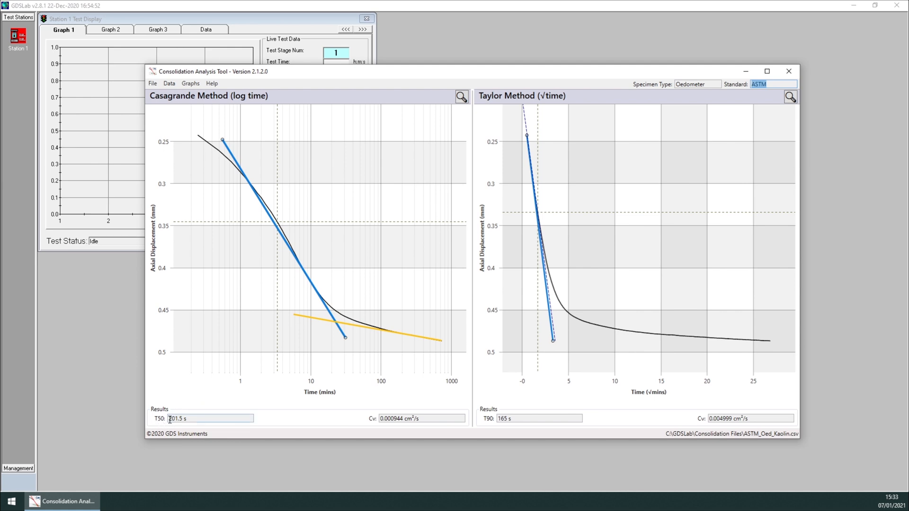
triple_click(210, 418)
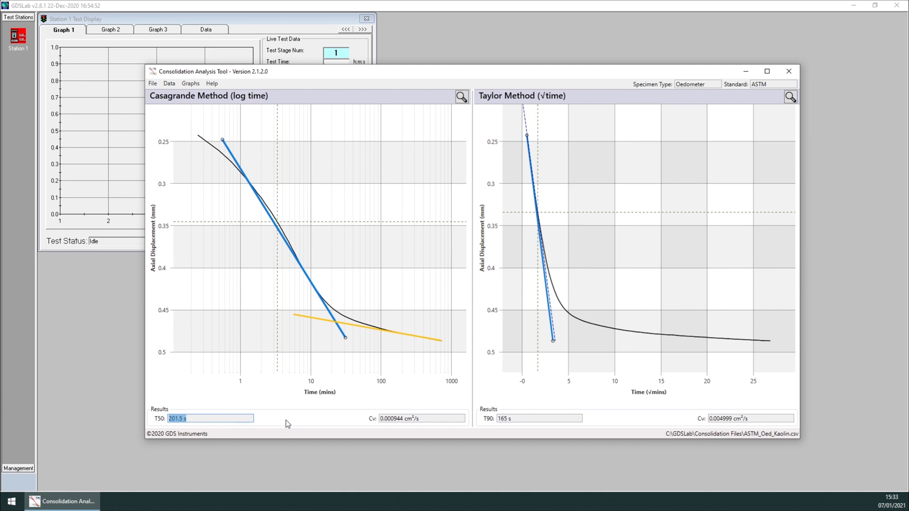
mouse_move(379, 420)
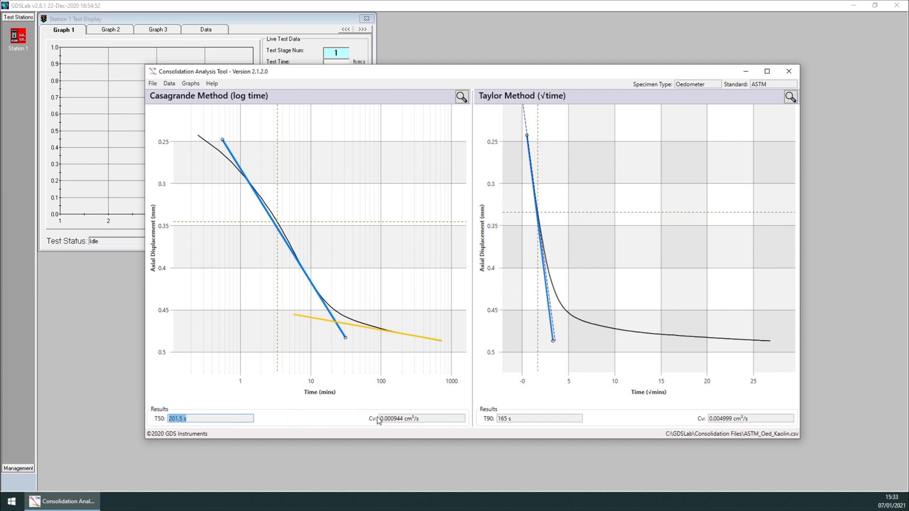
left_click(420, 419)
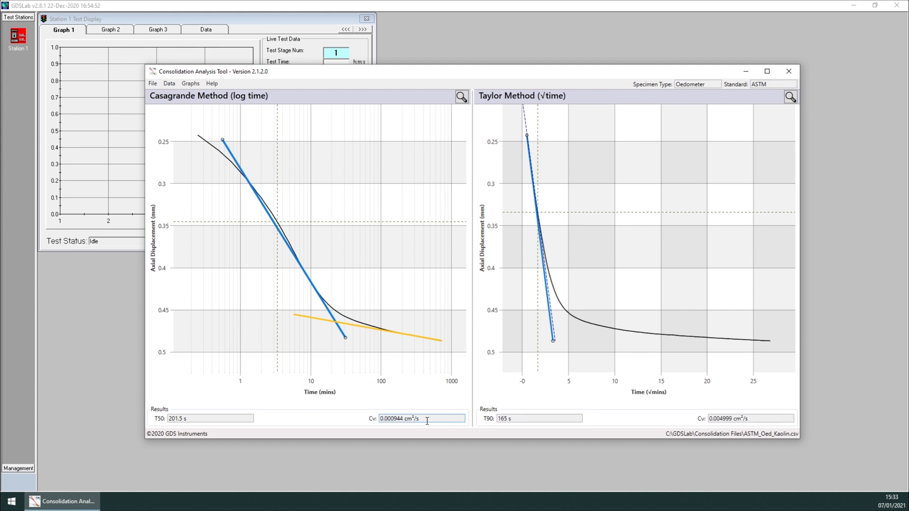
mouse_move(451, 410)
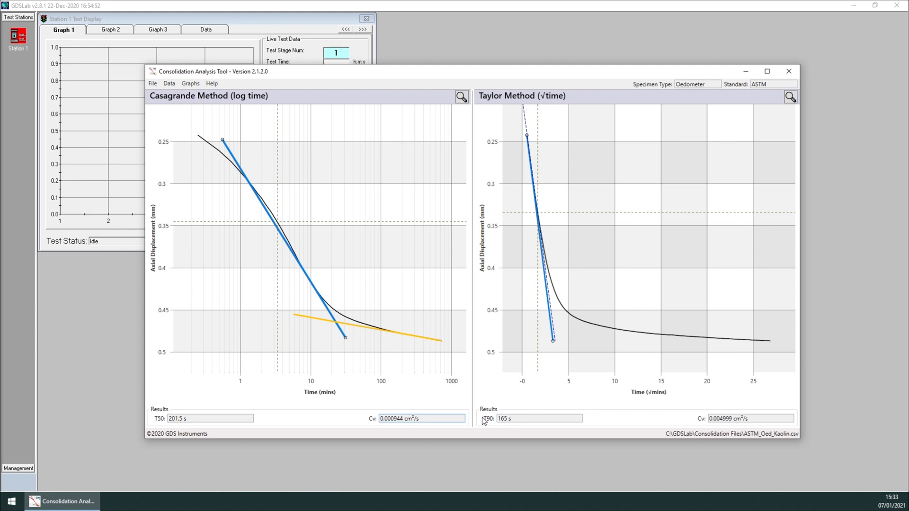
mouse_move(630, 379)
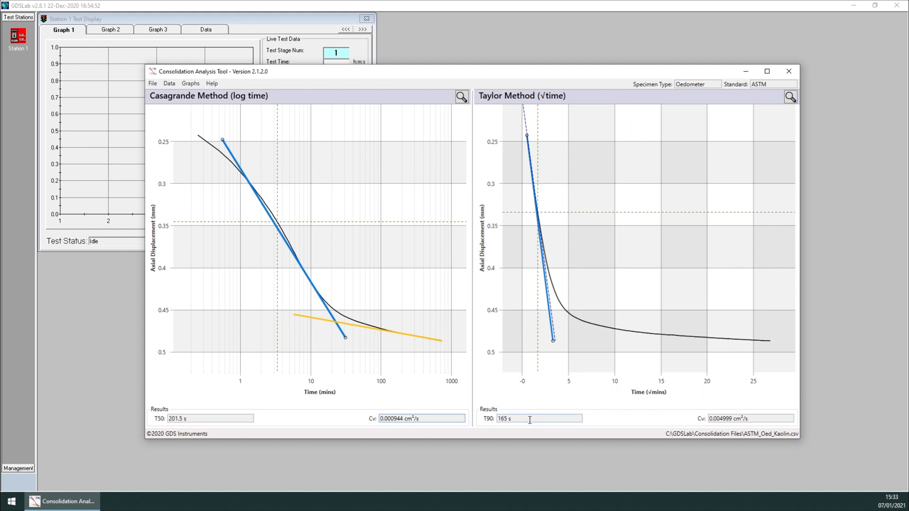
triple_click(506, 419)
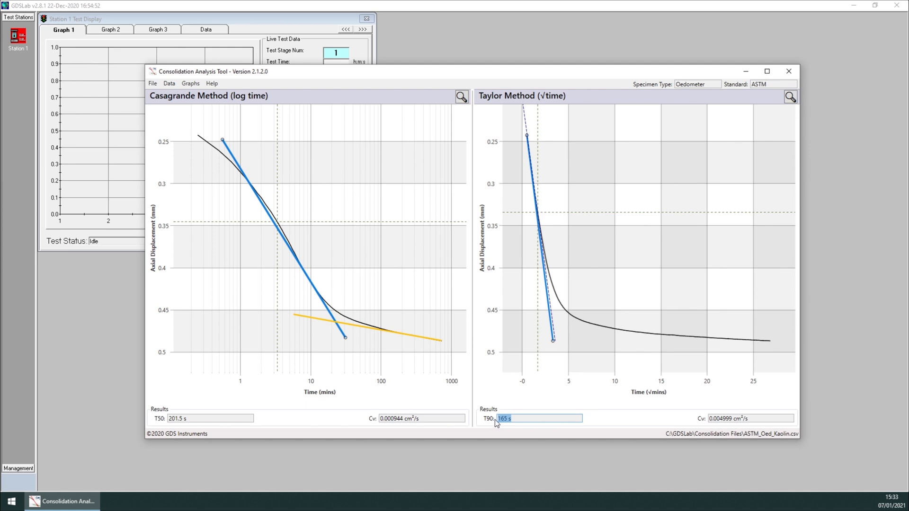
left_click(749, 416)
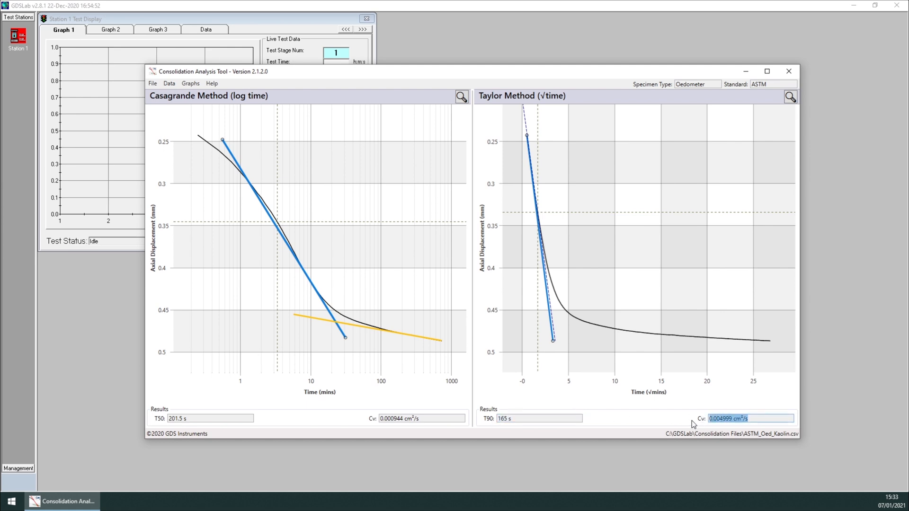
mouse_move(638, 418)
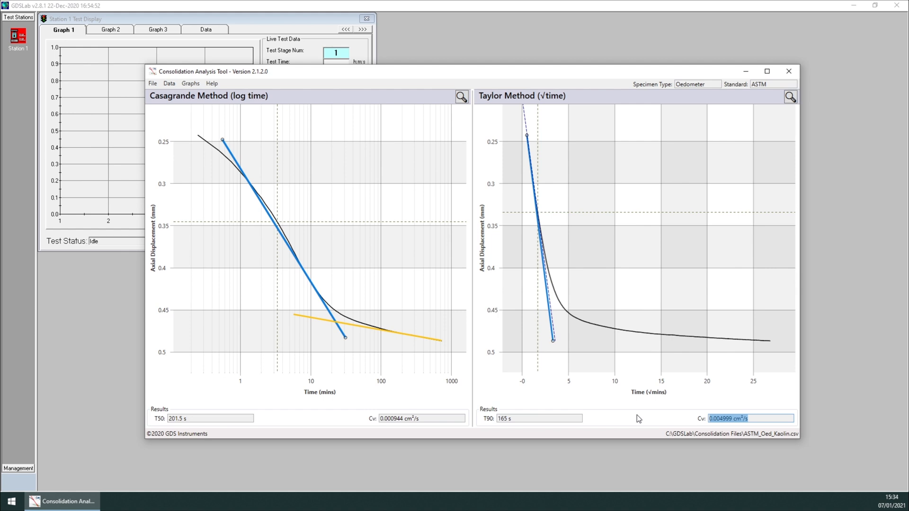
mouse_move(648, 415)
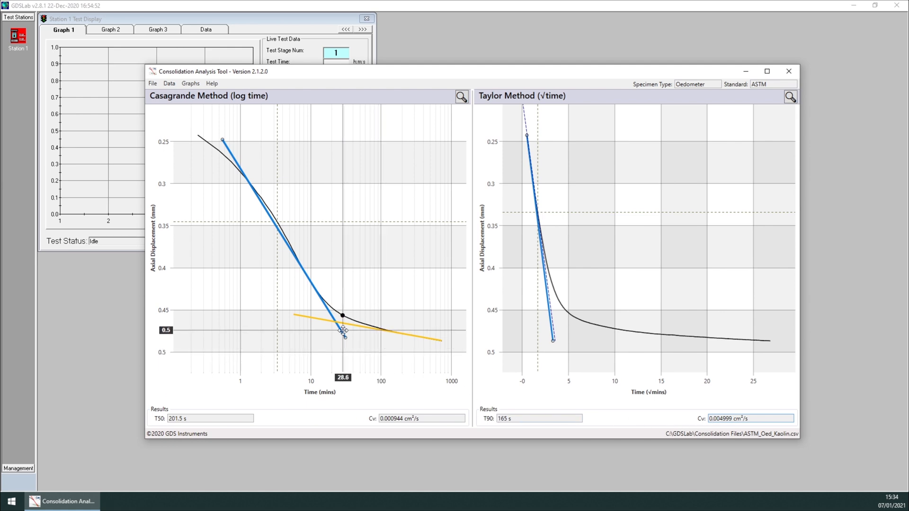
Lengthen the steep tangent's lower end down the curve, bringing the fit back to T50 199.9 s
left_click_drag(342, 332, 347, 340)
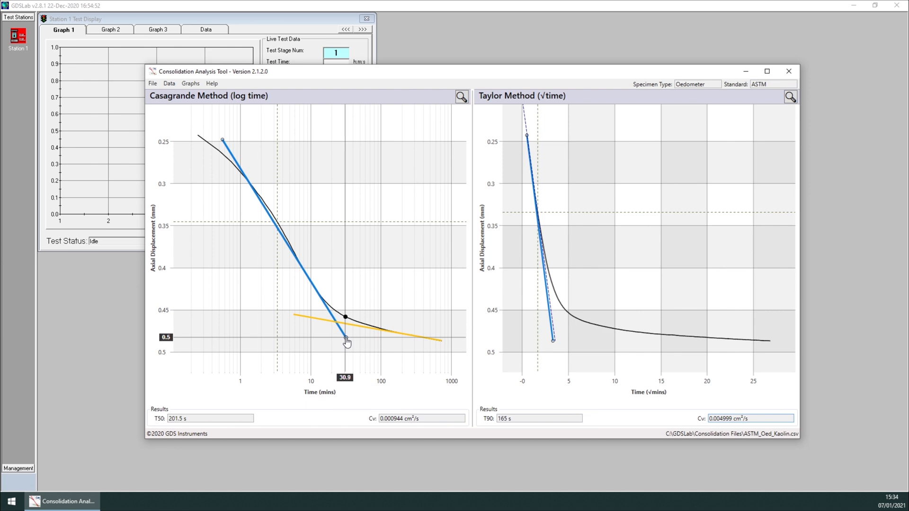
left_click_drag(346, 341, 353, 340)
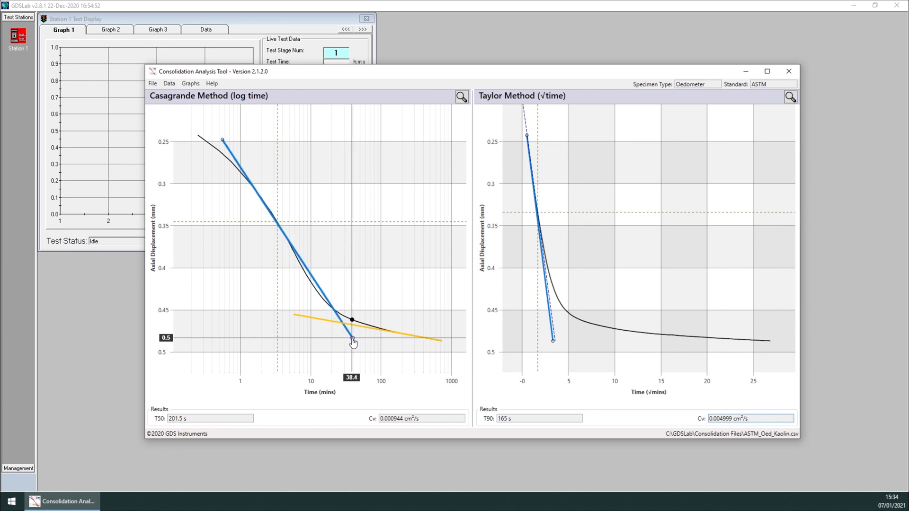
left_click_drag(352, 336, 341, 340)
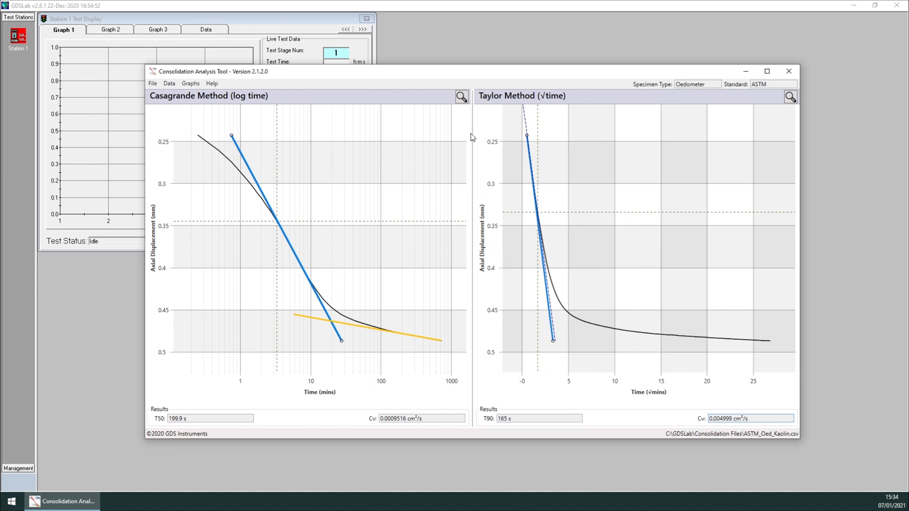
mouse_move(461, 99)
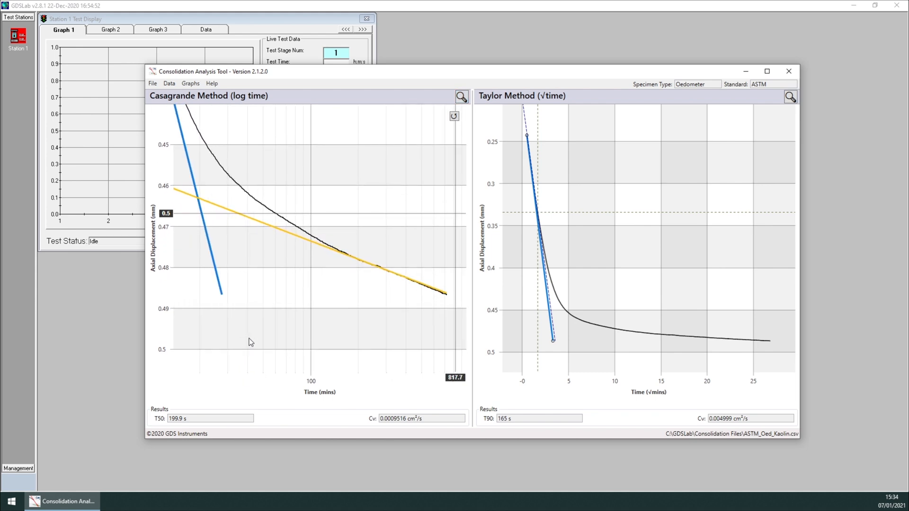
Reposition the end of the yellow secondary fit line against the late-time curve
left_click(306, 241)
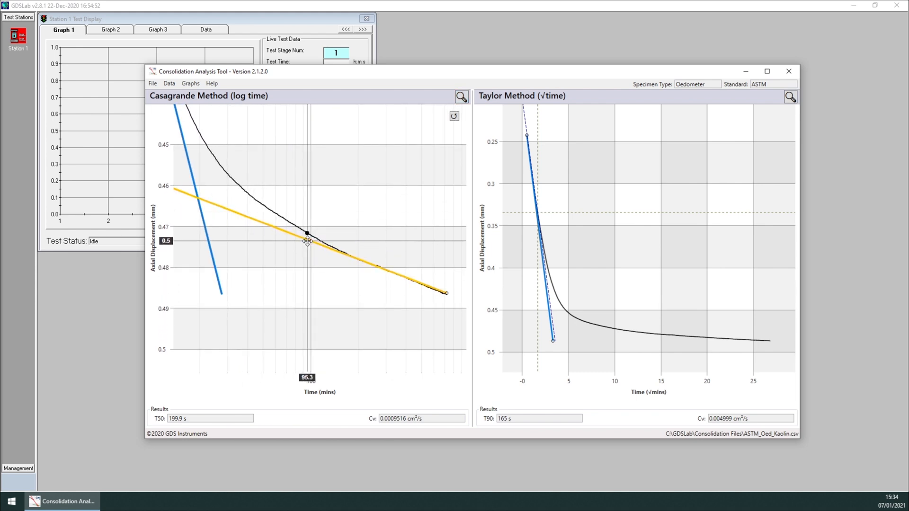
left_click_drag(307, 234, 448, 299)
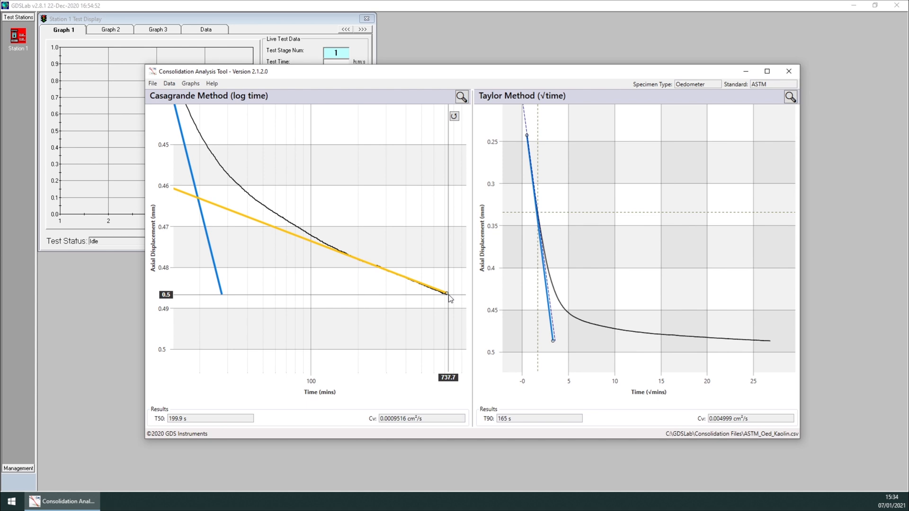
left_click_drag(449, 299, 426, 286)
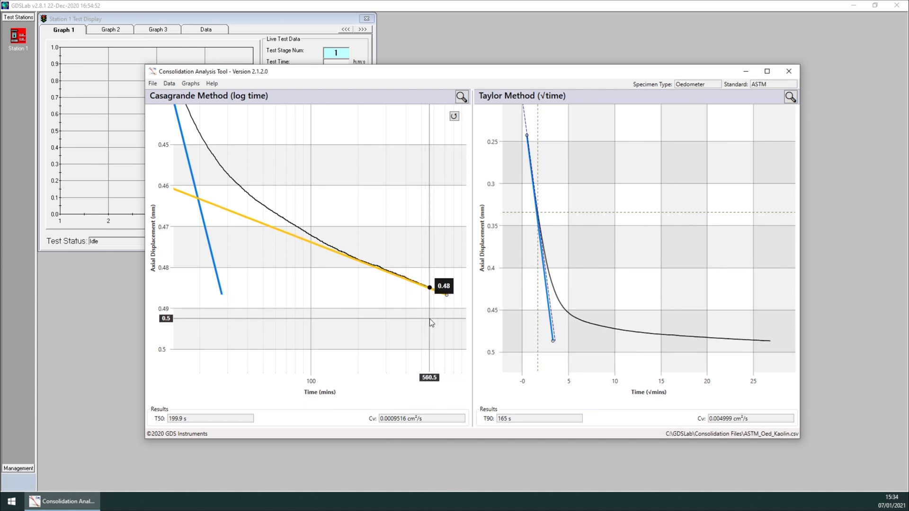
left_click_drag(430, 286, 416, 294)
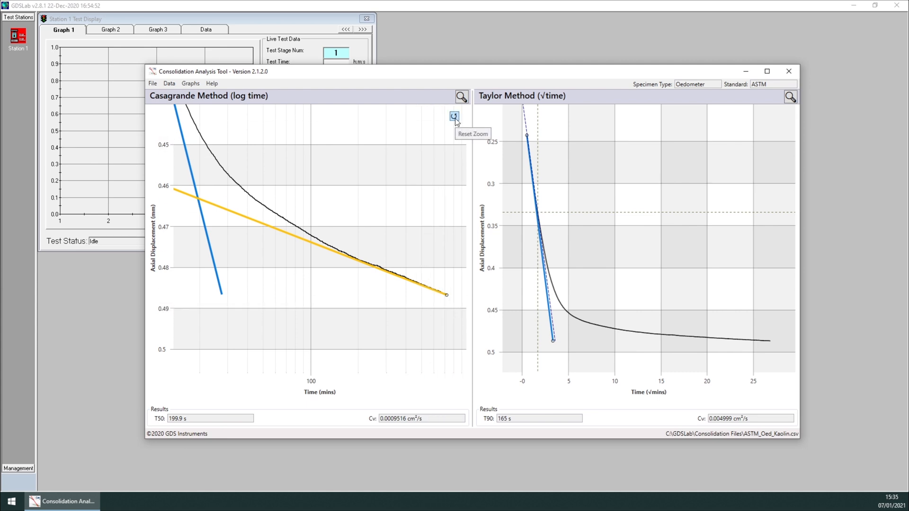
Reset the Casagrande graph zoom to its full extent
left_click(454, 117)
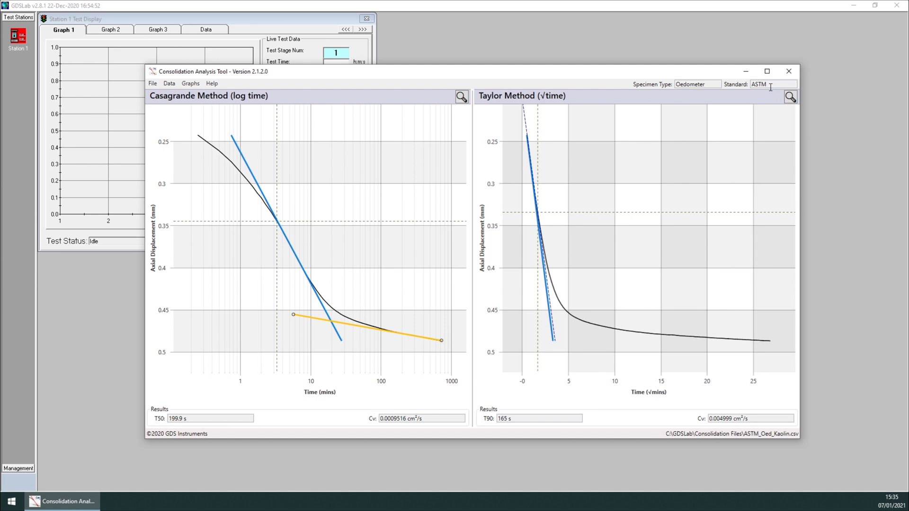
double_click(760, 84)
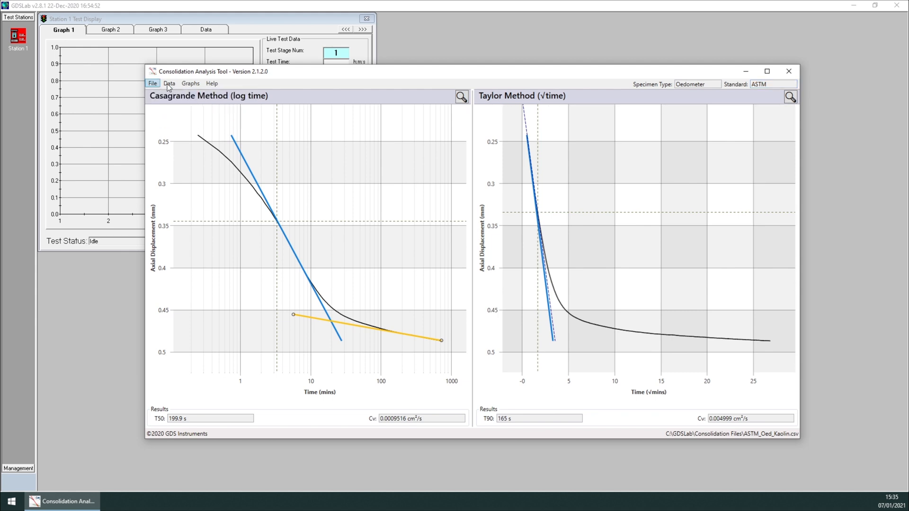
Change the test standard to ISO via Data > Change Standard so Cv shows in m²/s
left_click(169, 84)
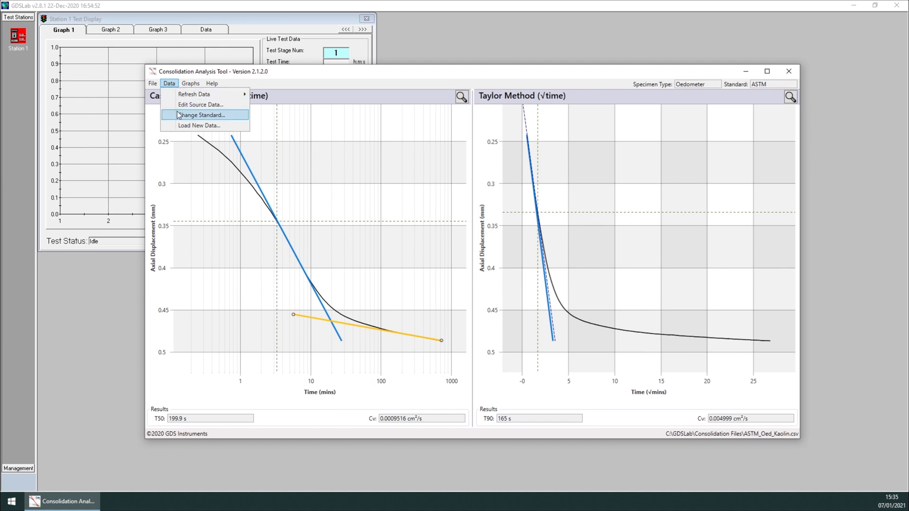
left_click(201, 114)
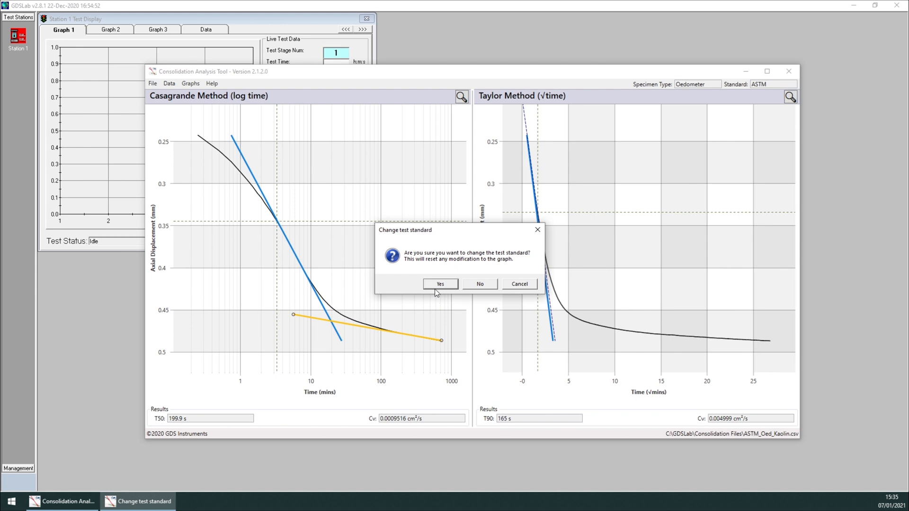
left_click(440, 284)
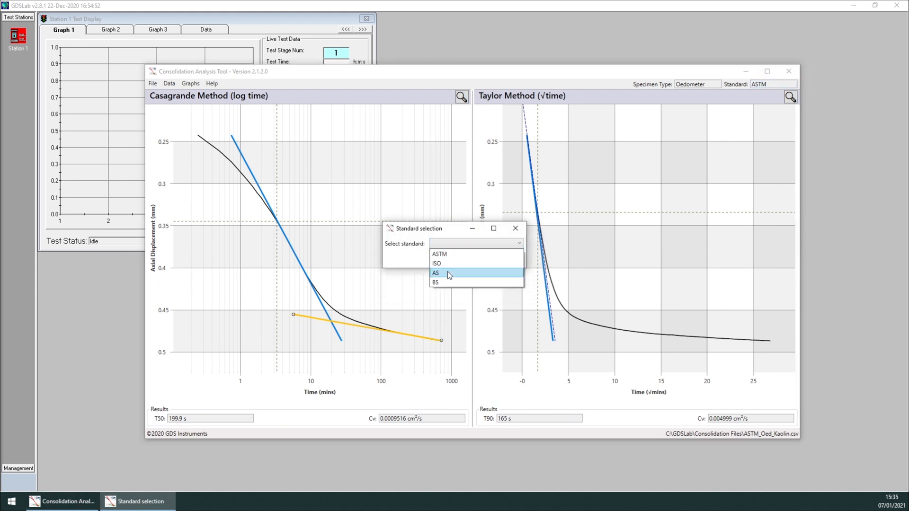
left_click(437, 263)
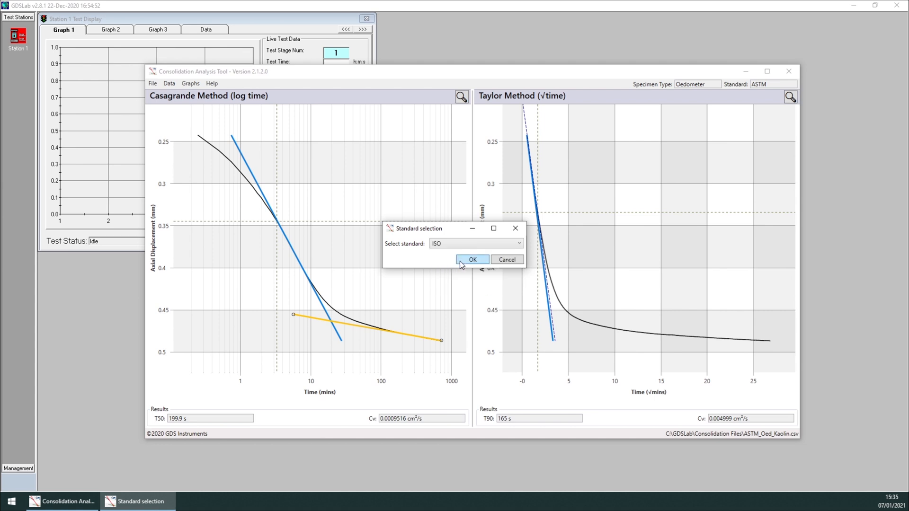
left_click(471, 259)
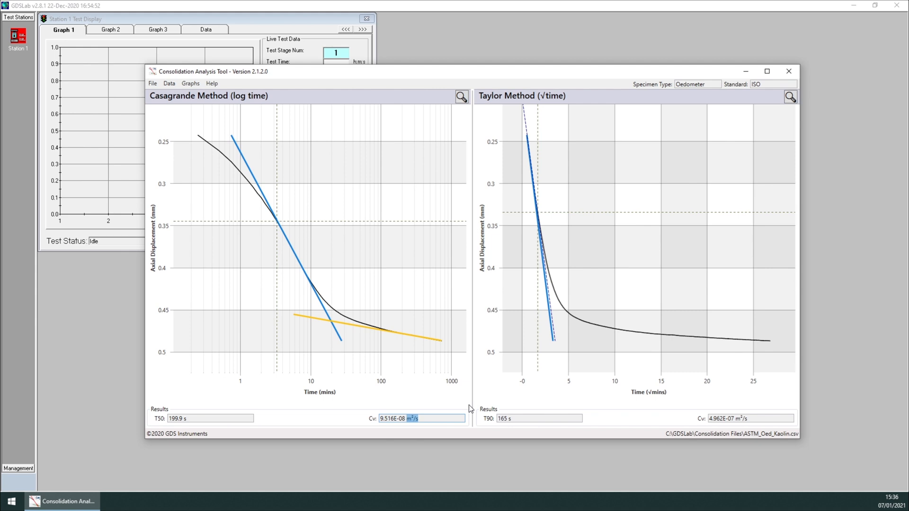
mouse_move(442, 265)
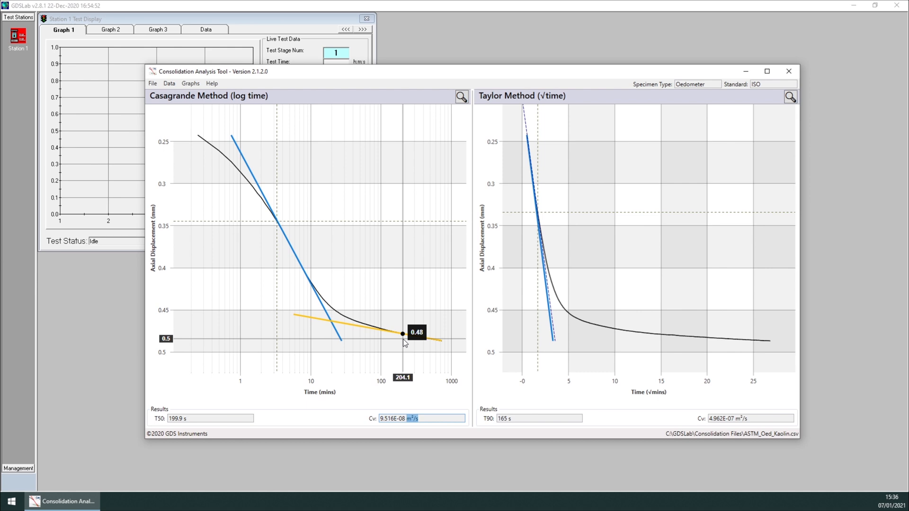
left_click_drag(402, 335, 406, 334)
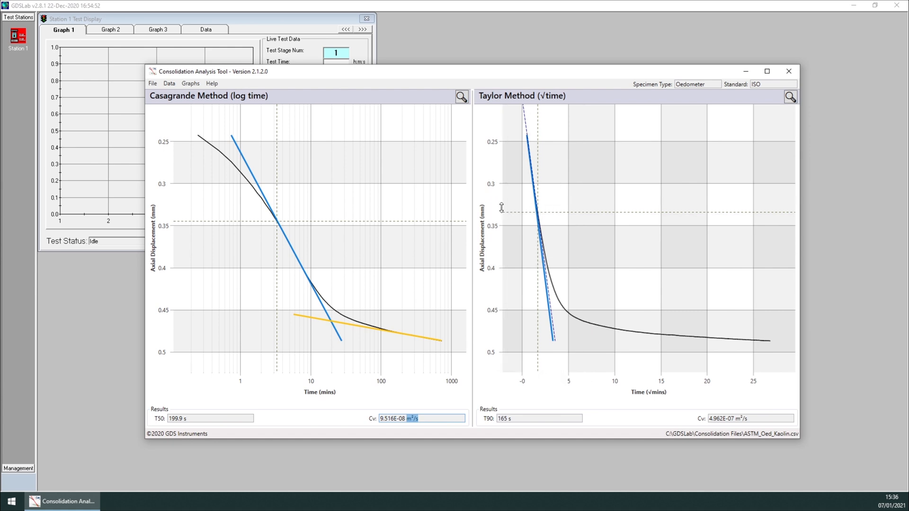
mouse_move(436, 198)
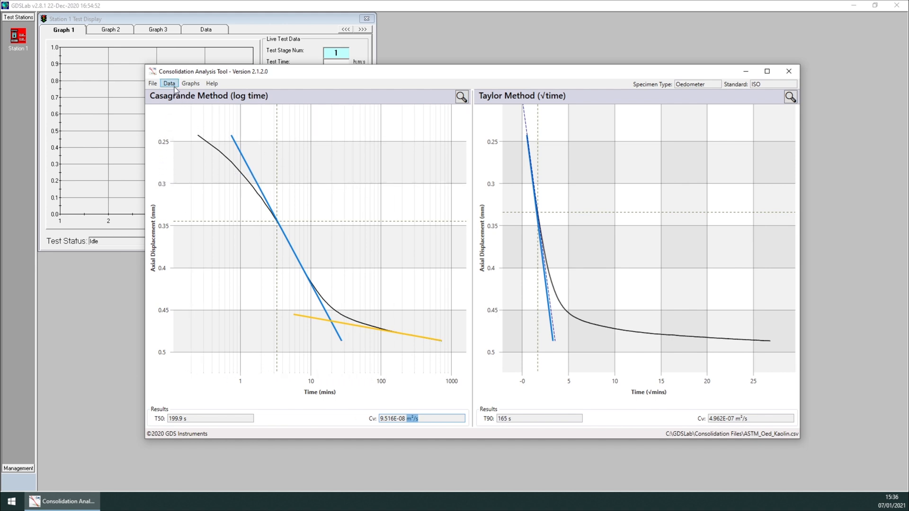
Move the start of the yellow fit line and enable Lock Linear Fits under Data
left_click(168, 83)
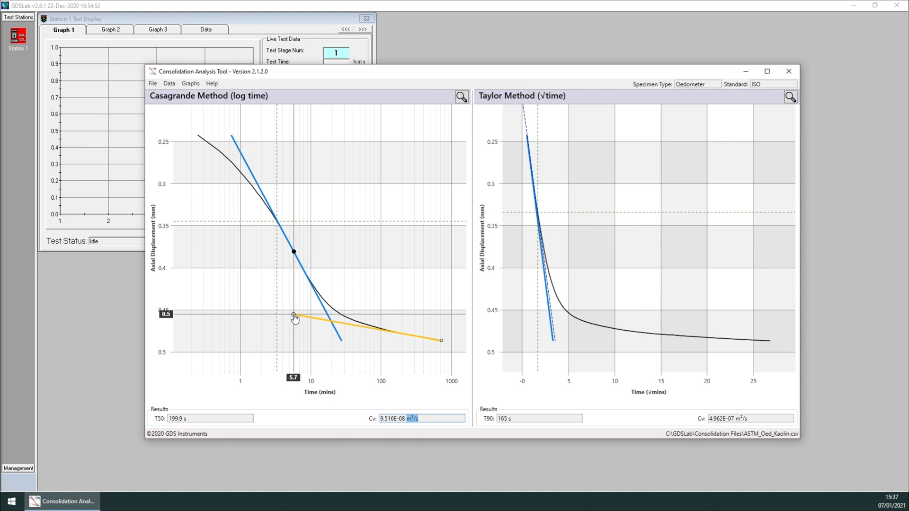
left_click_drag(295, 317, 319, 306)
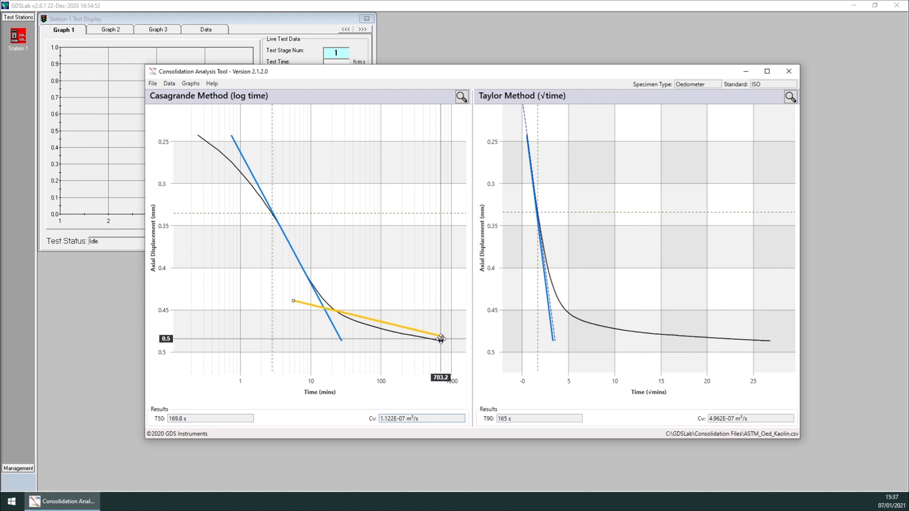
left_click(168, 84)
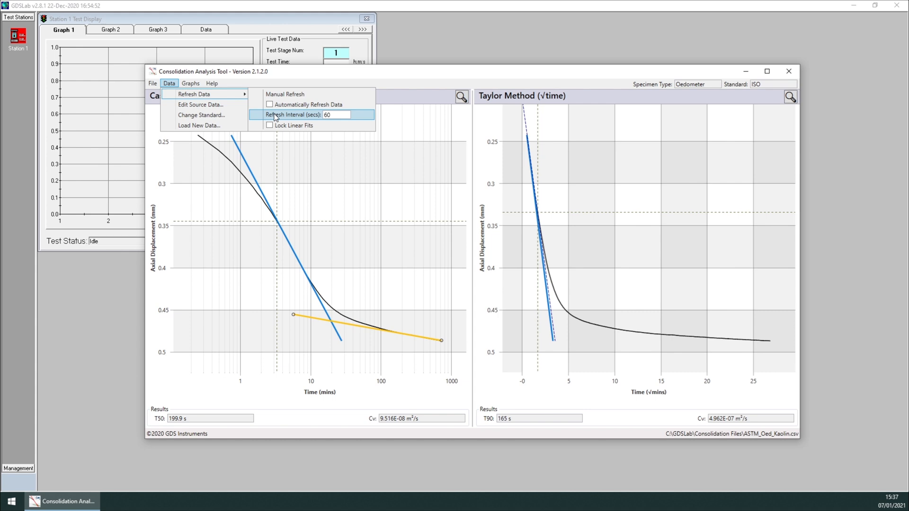
mouse_move(270, 128)
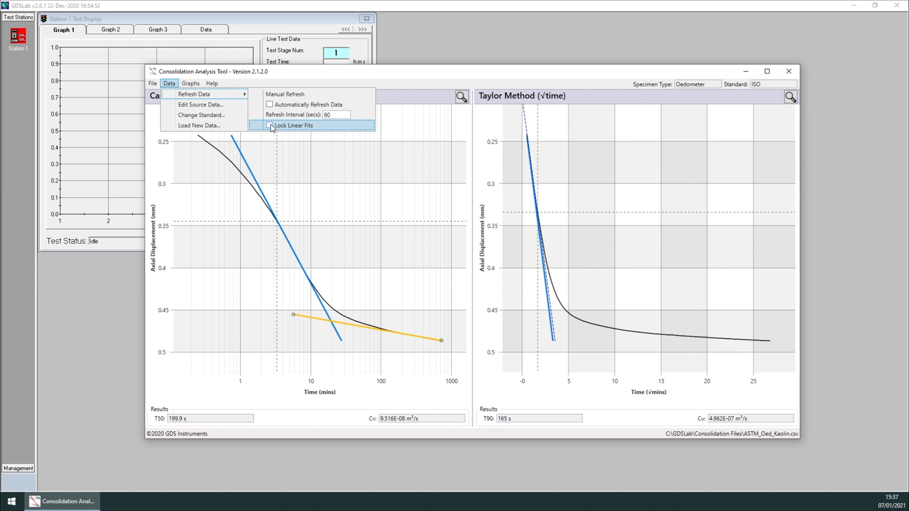
left_click(272, 125)
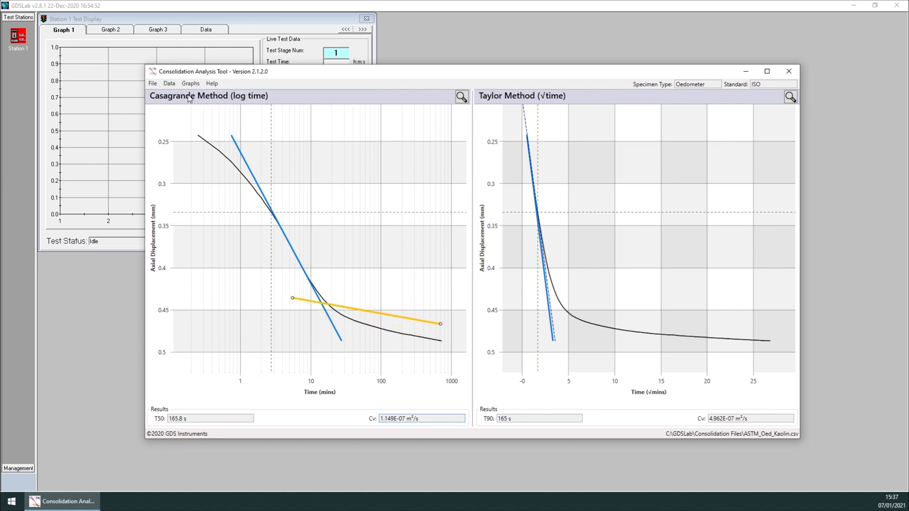
Shift the locked yellow secondary line, giving T50 165.8 s and Cv 1.149E-07 m²/s
left_click(168, 83)
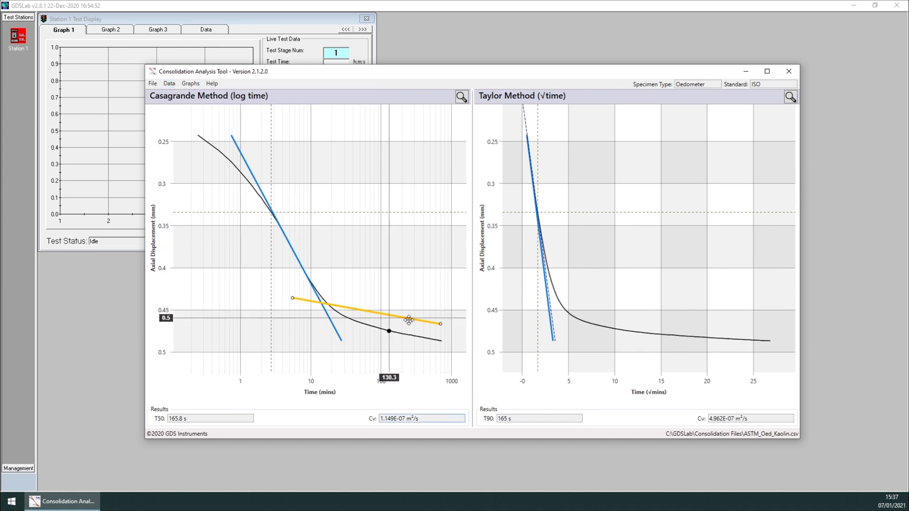
left_click_drag(409, 319, 439, 324)
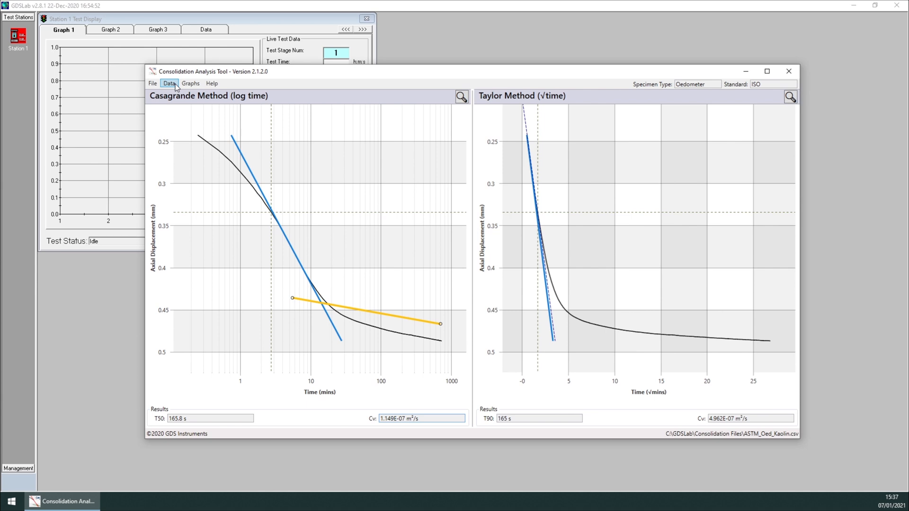
Reset the linear fits via Graphs > Reset Linear Fit and confirm with Yes
left_click(190, 83)
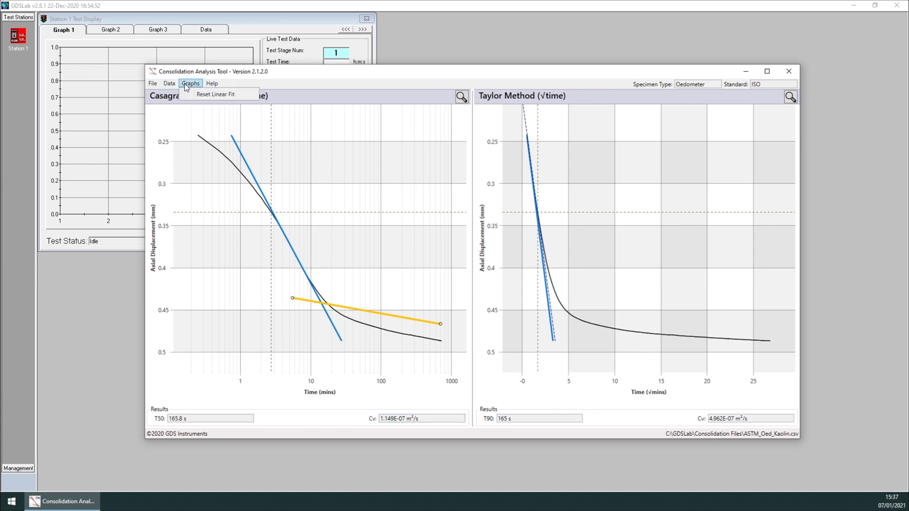
mouse_move(195, 94)
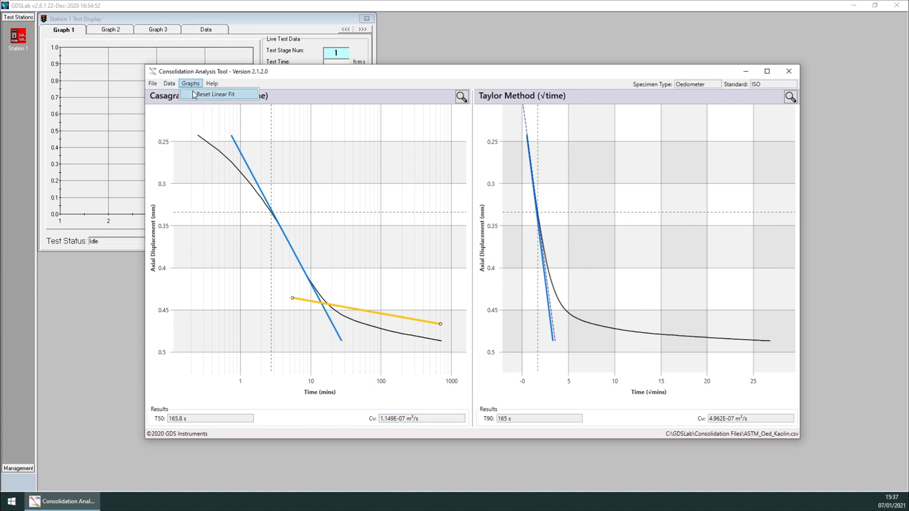
left_click(217, 94)
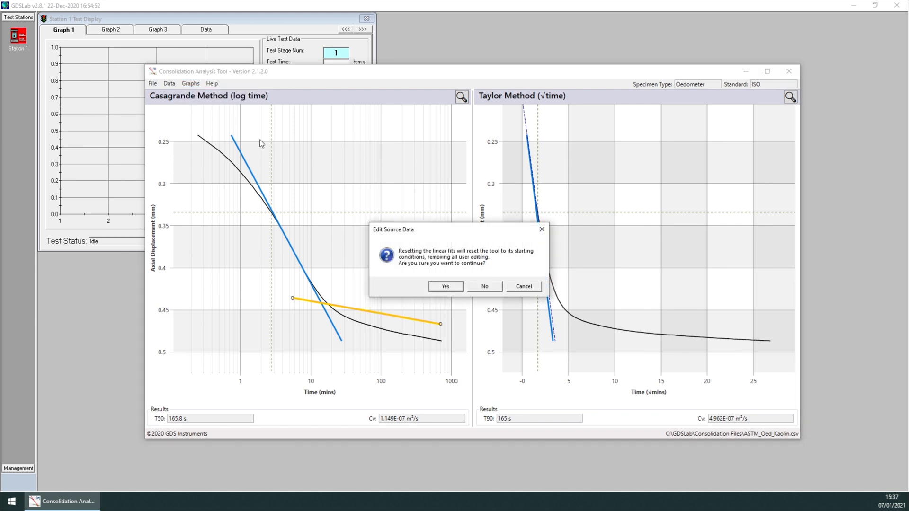
mouse_move(372, 318)
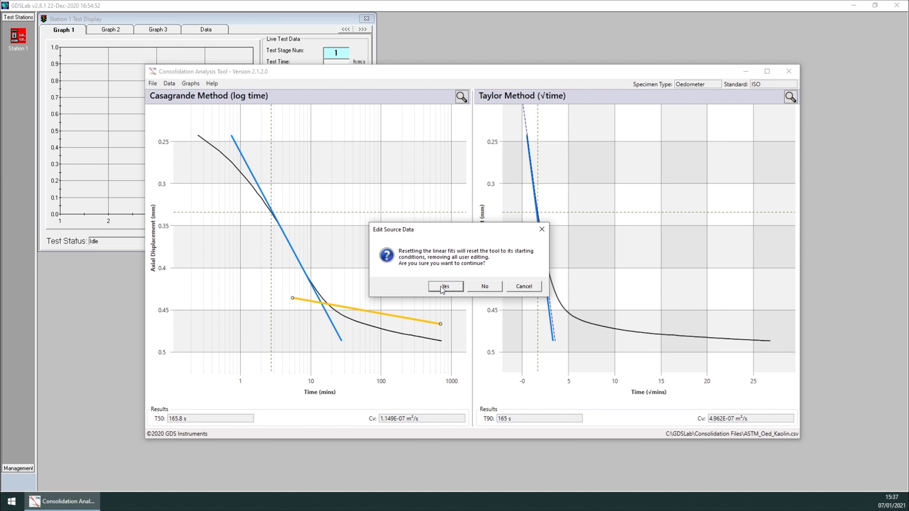
left_click(445, 286)
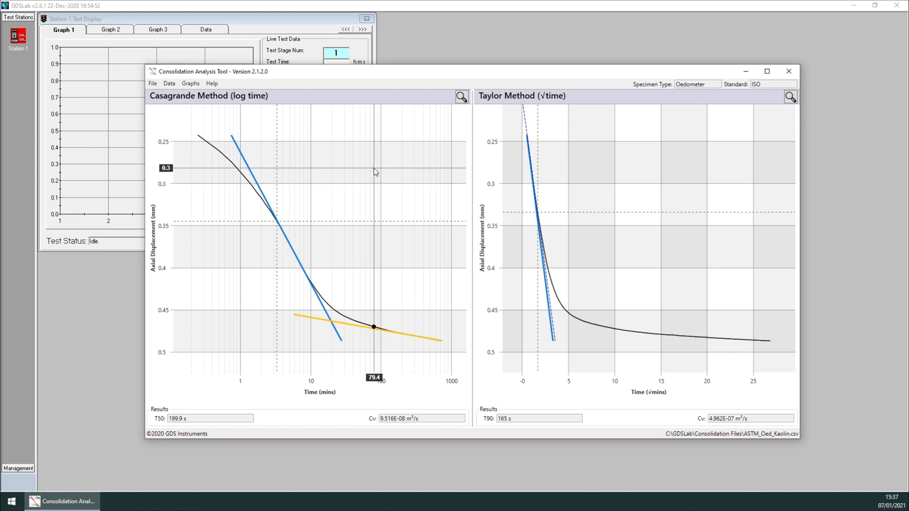
Choose Data > Edit Source Data to bring up the reset-editing warning
left_click(168, 84)
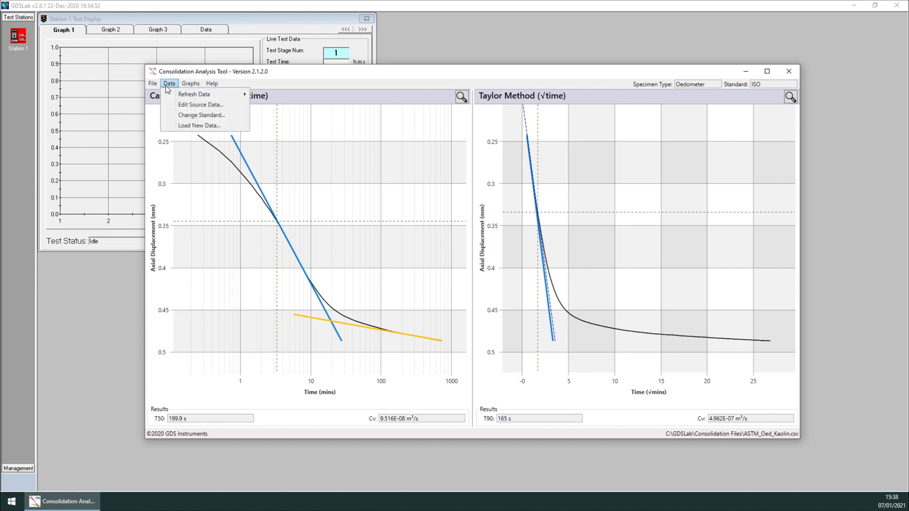
left_click(200, 104)
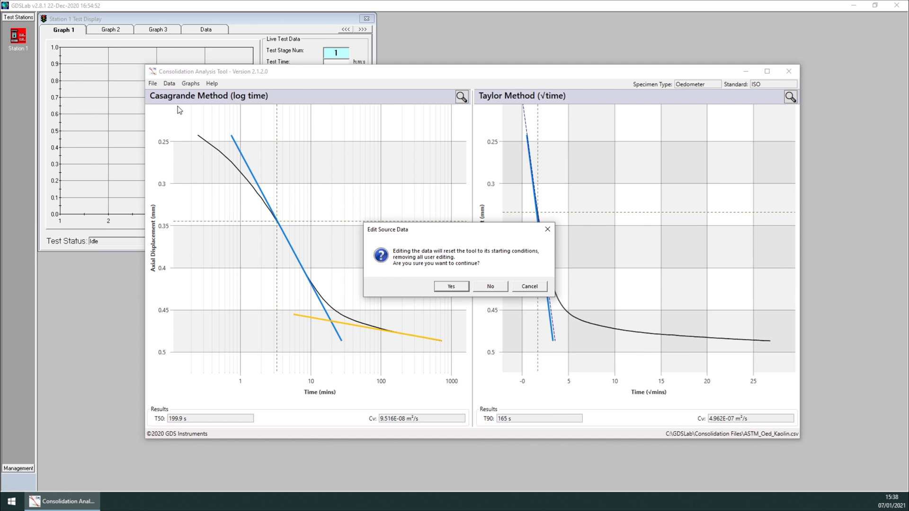
mouse_move(375, 257)
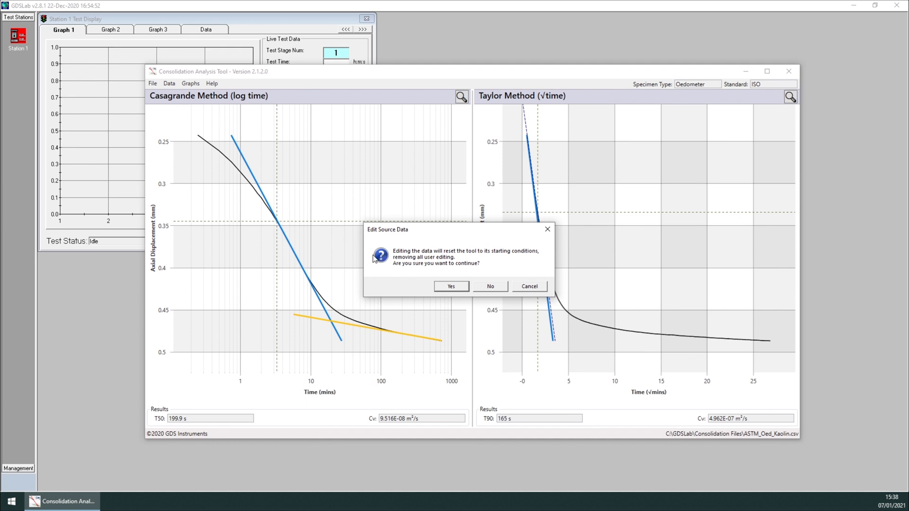
mouse_move(416, 298)
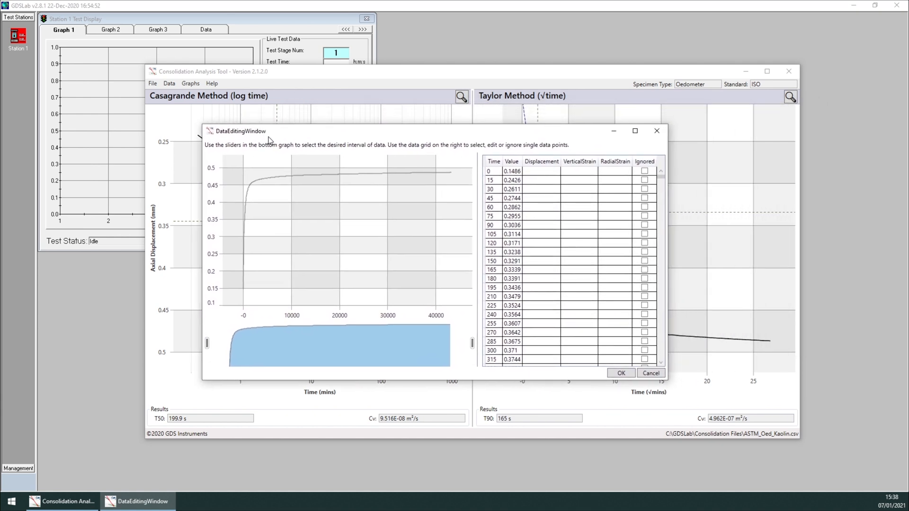
mouse_move(274, 195)
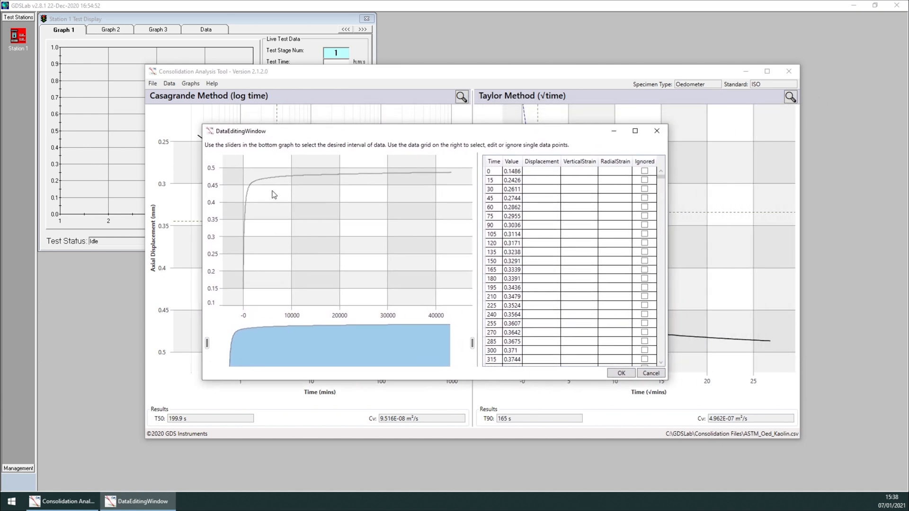
mouse_move(285, 288)
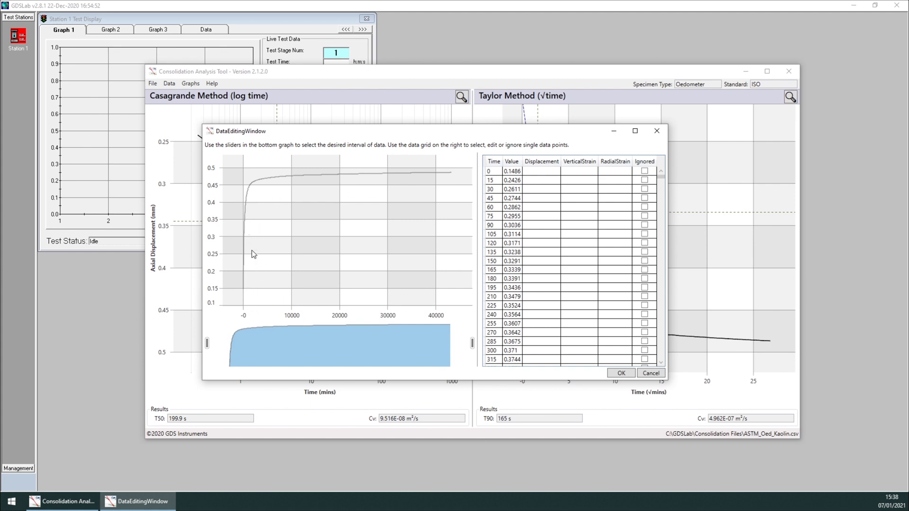
mouse_move(339, 269)
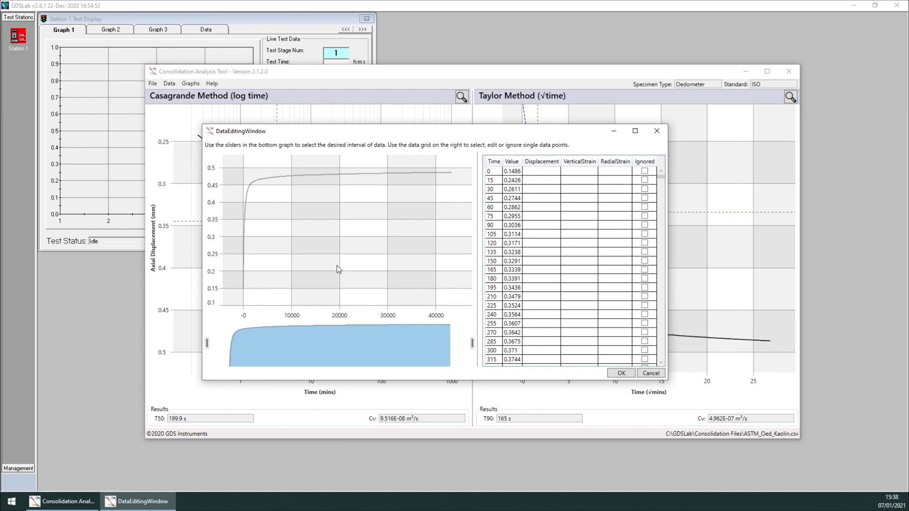
mouse_move(349, 227)
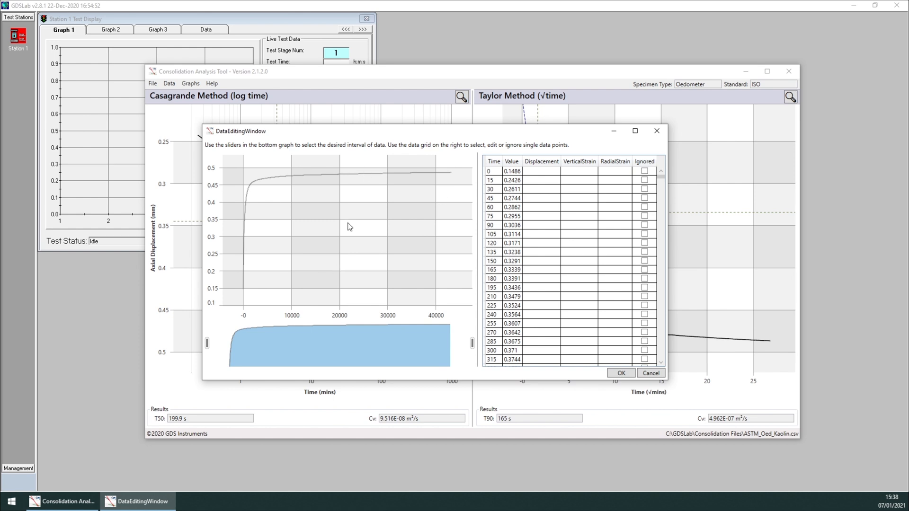
mouse_move(301, 363)
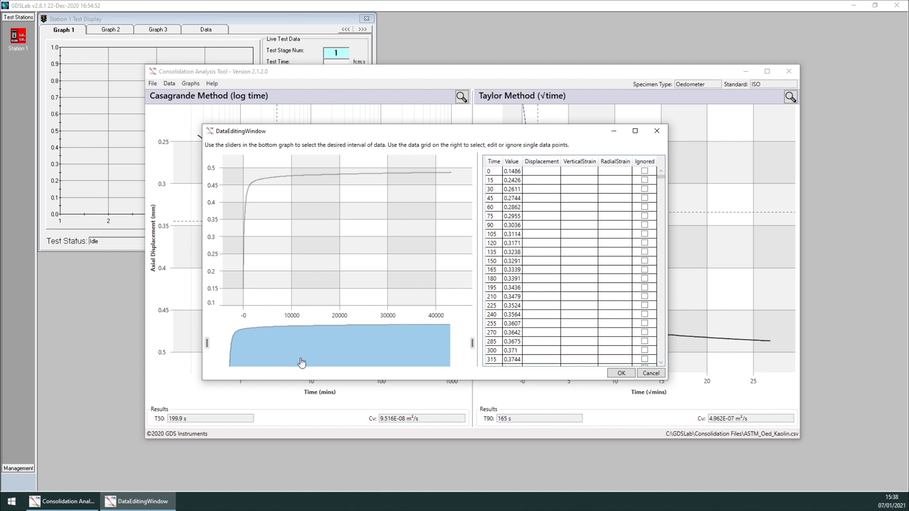
mouse_move(460, 367)
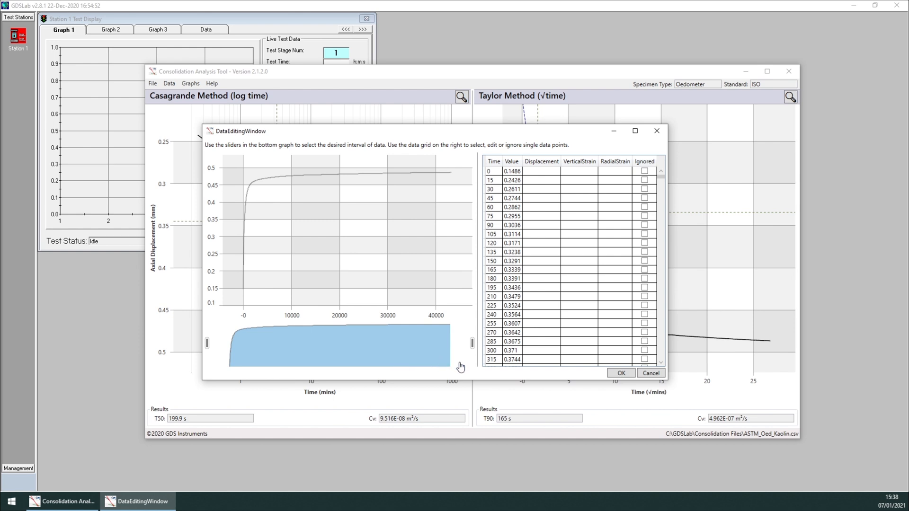
mouse_move(241, 356)
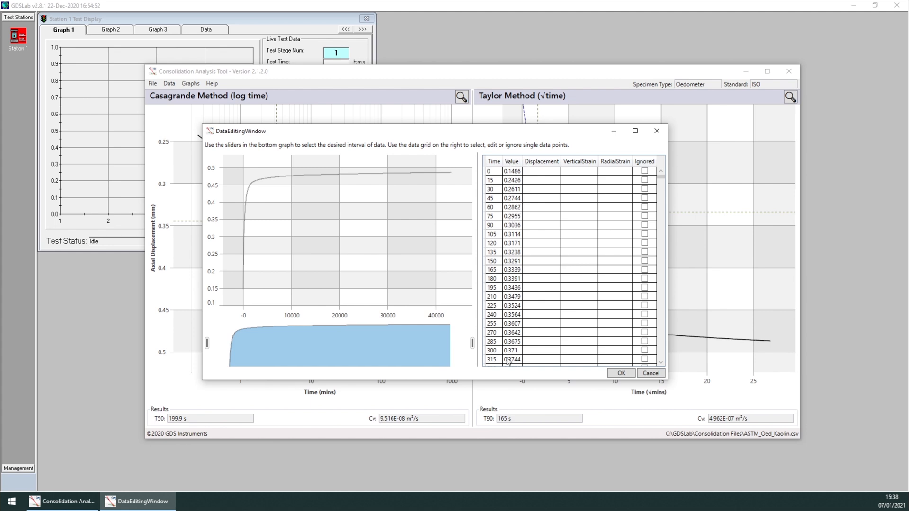
mouse_move(638, 184)
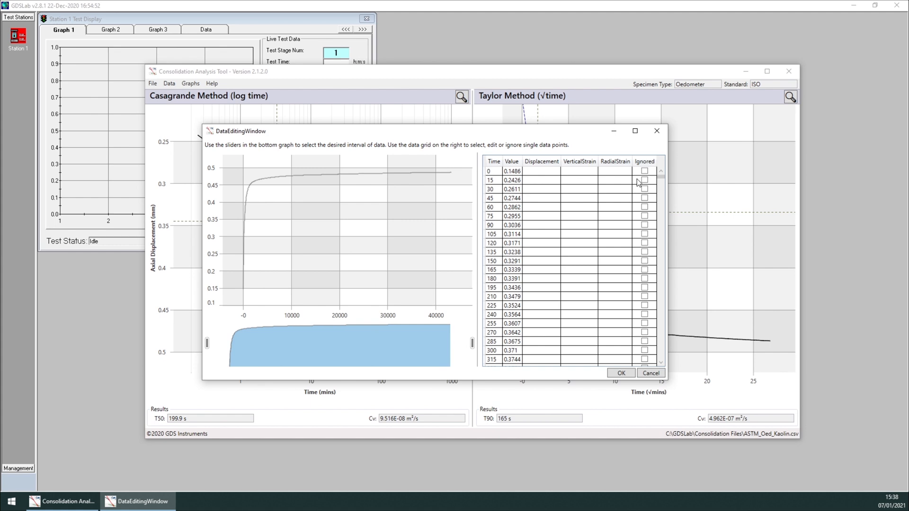
mouse_move(587, 230)
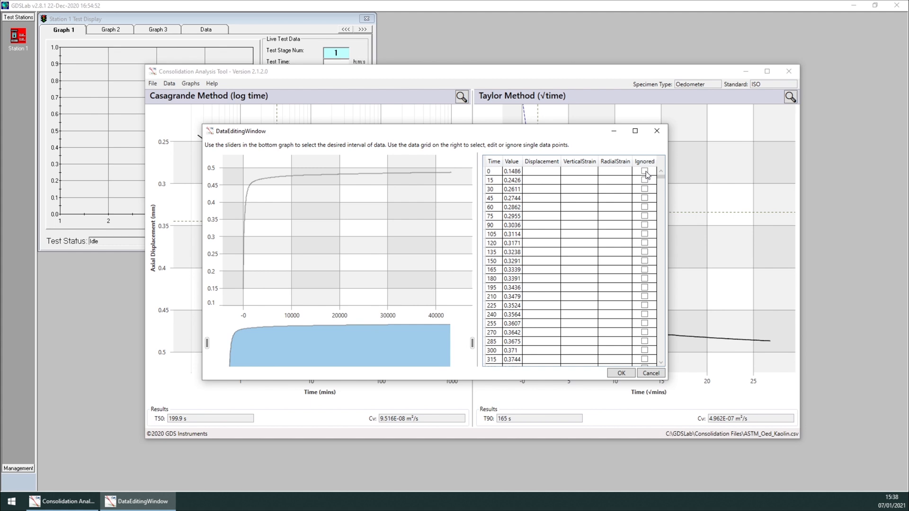
mouse_move(558, 271)
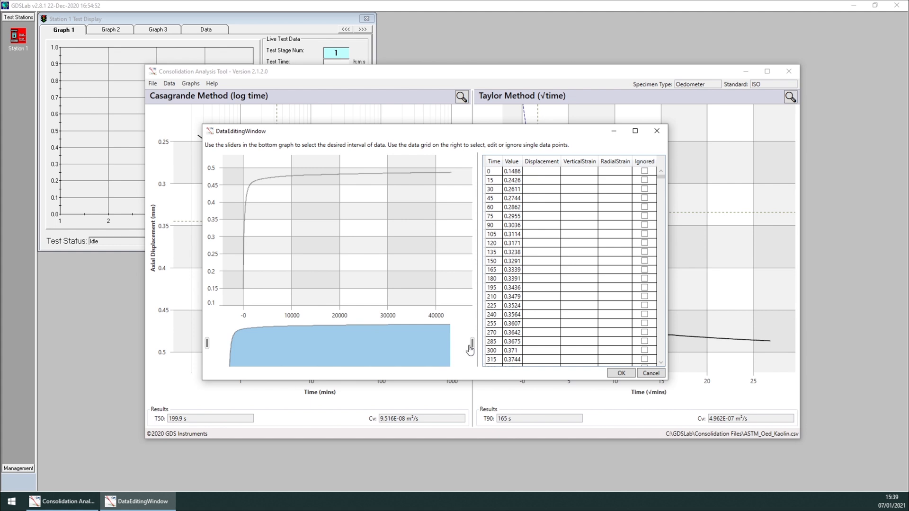
Drag the right interval slider back to about 3000 s and apply the trimmed data
left_click_drag(470, 343, 461, 342)
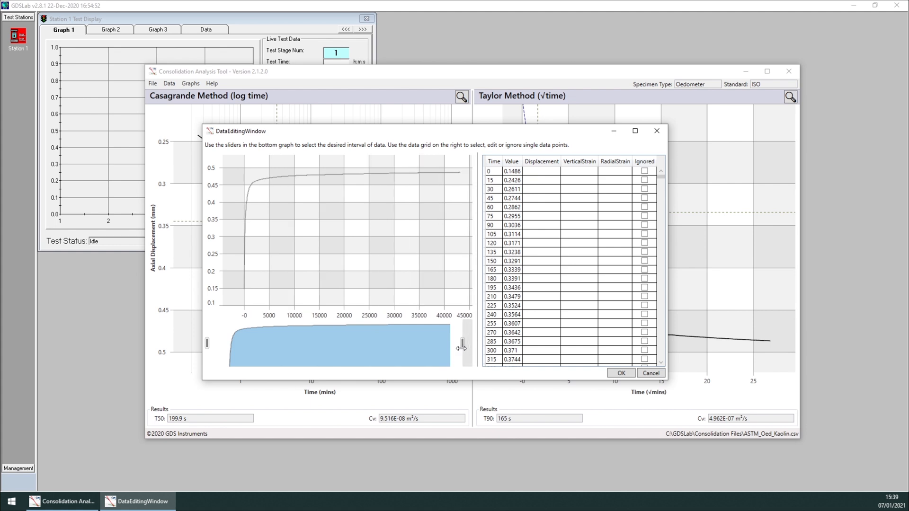
left_click_drag(461, 347, 437, 346)
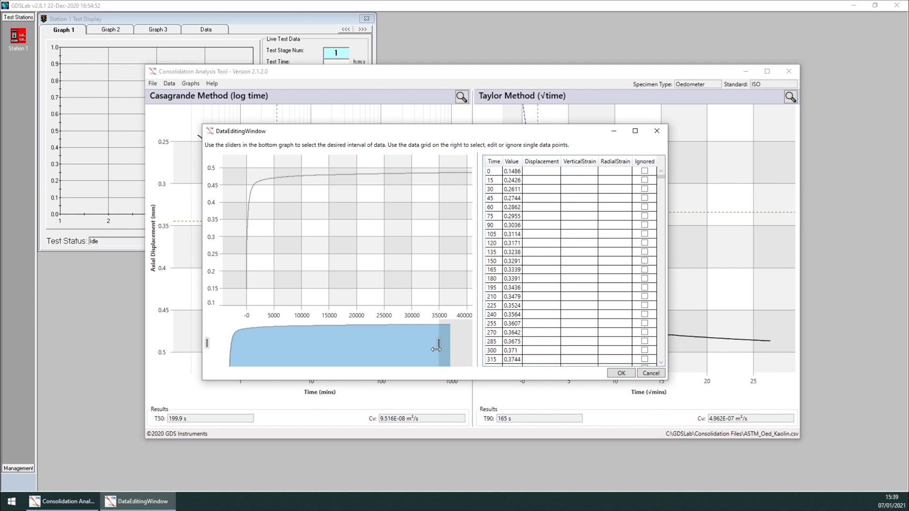
left_click_drag(437, 341, 396, 341)
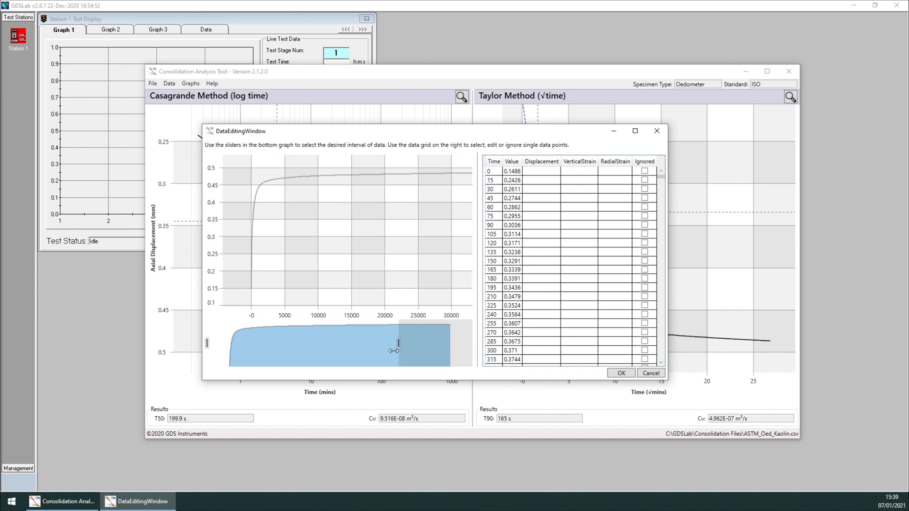
left_click_drag(398, 343, 354, 342)
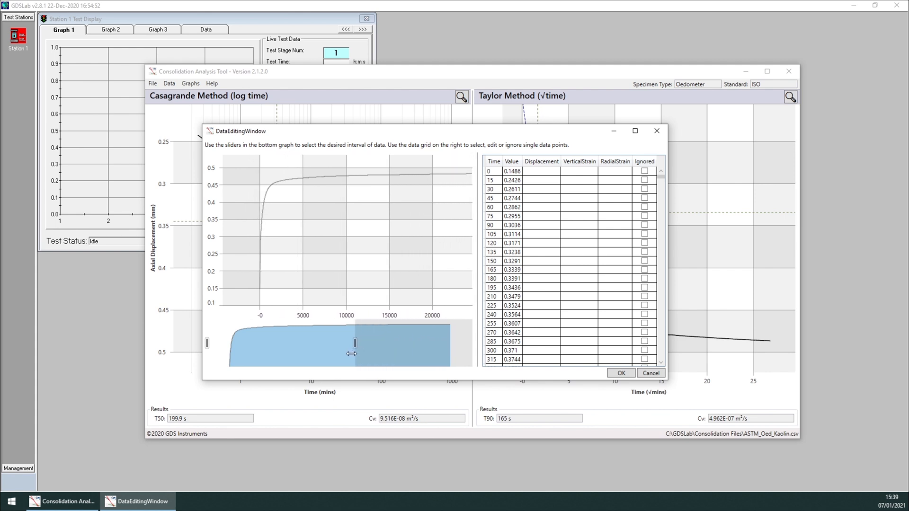
left_click_drag(353, 342, 324, 343)
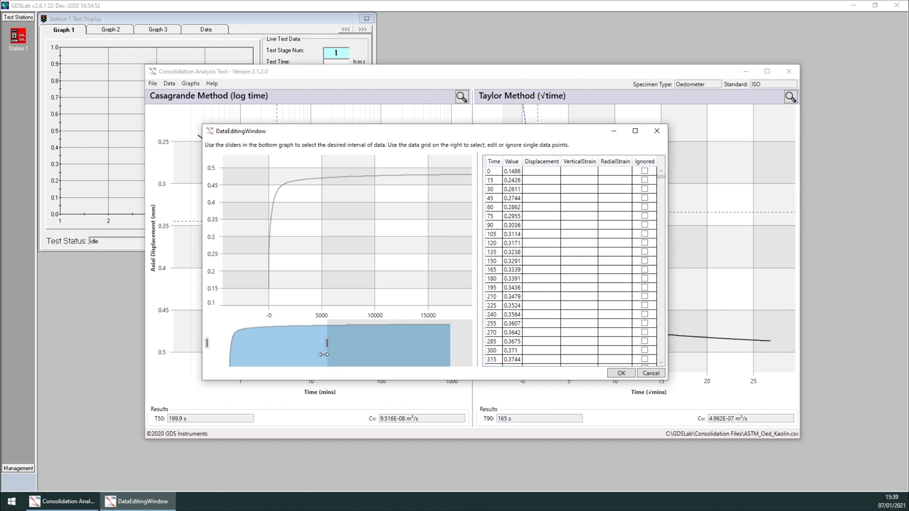
left_click_drag(326, 342, 310, 353)
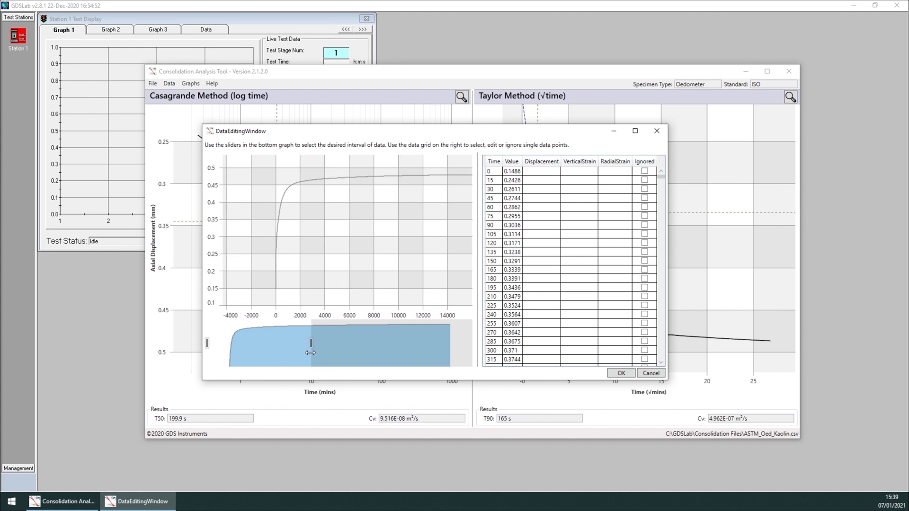
left_click_drag(311, 343, 316, 343)
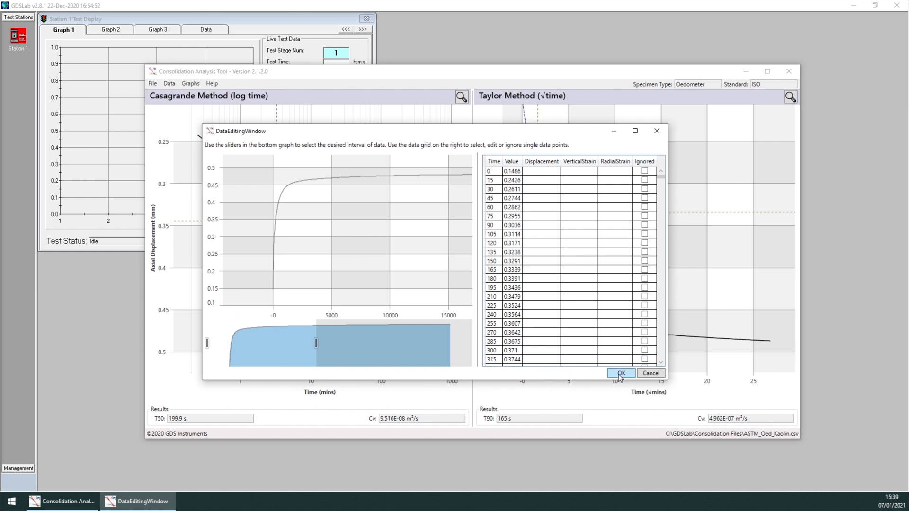
left_click(621, 373)
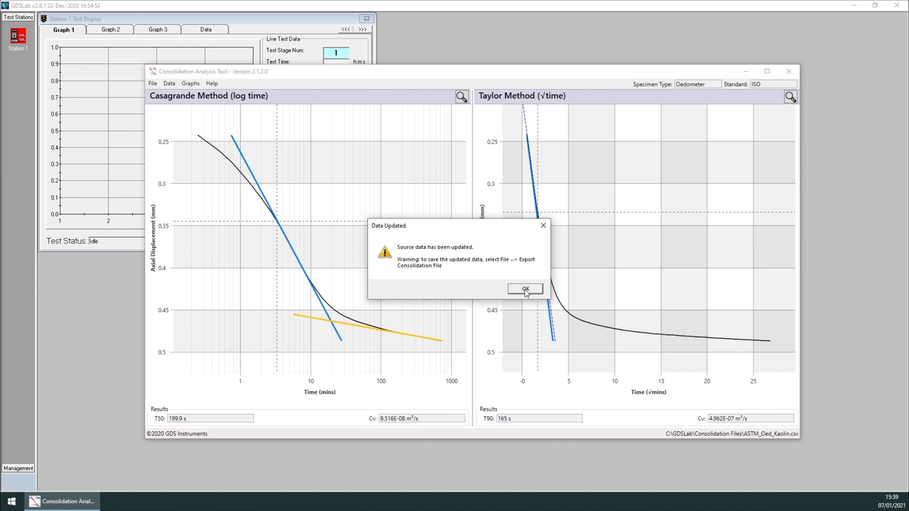
Dismiss the Data Updated notice with OK, returning to the ASTM graphs
left_click(524, 288)
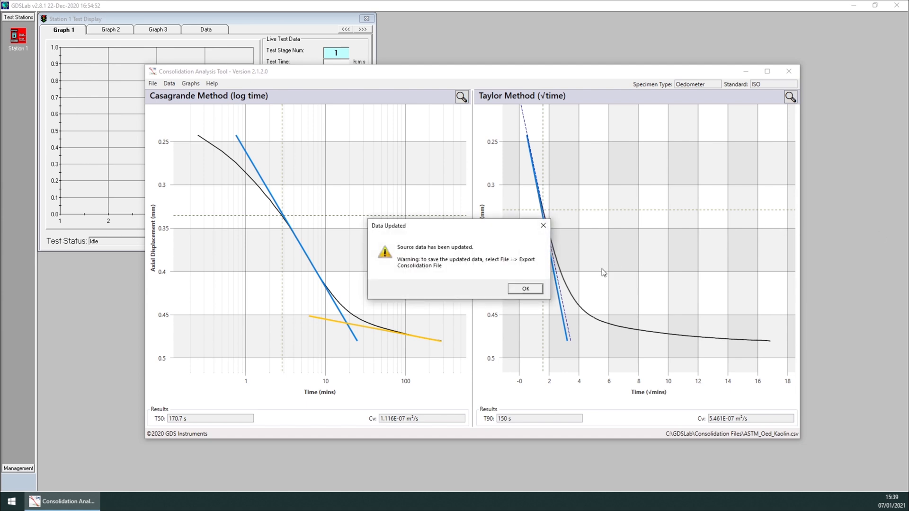
left_click(524, 288)
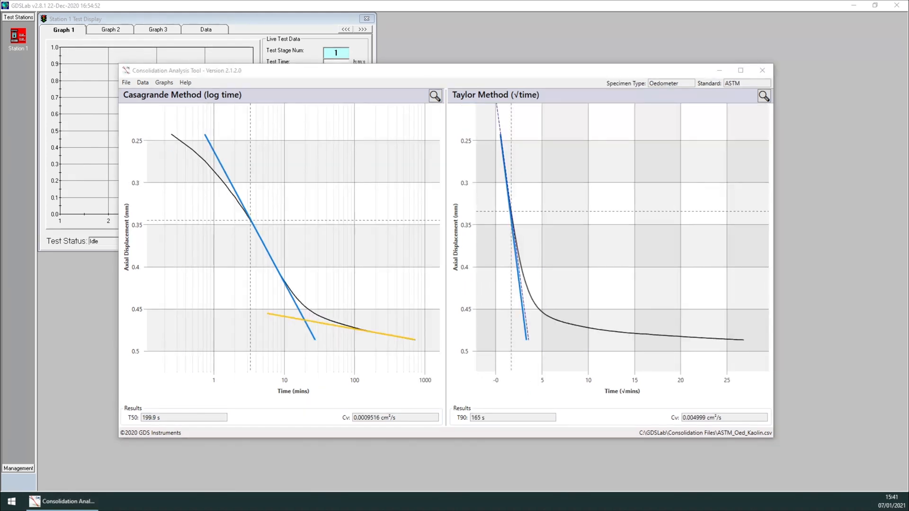
mouse_move(707, 192)
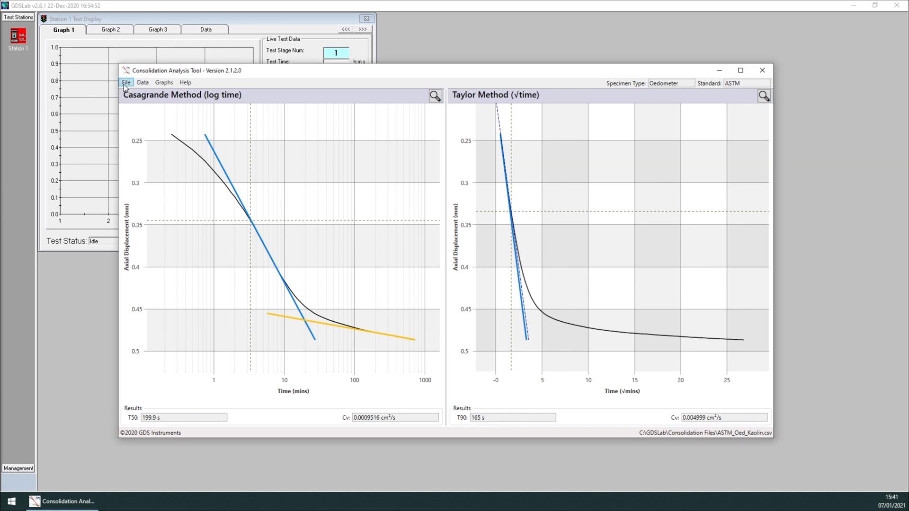
left_click(126, 81)
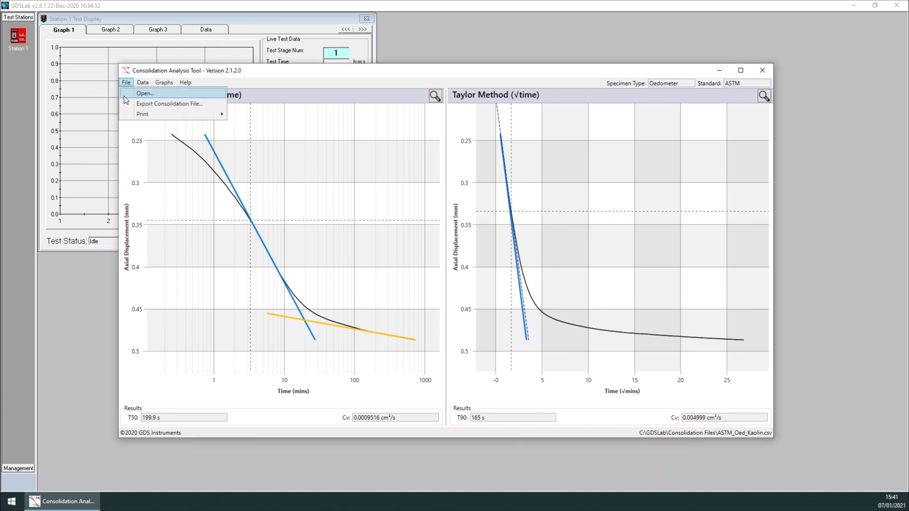
left_click(140, 92)
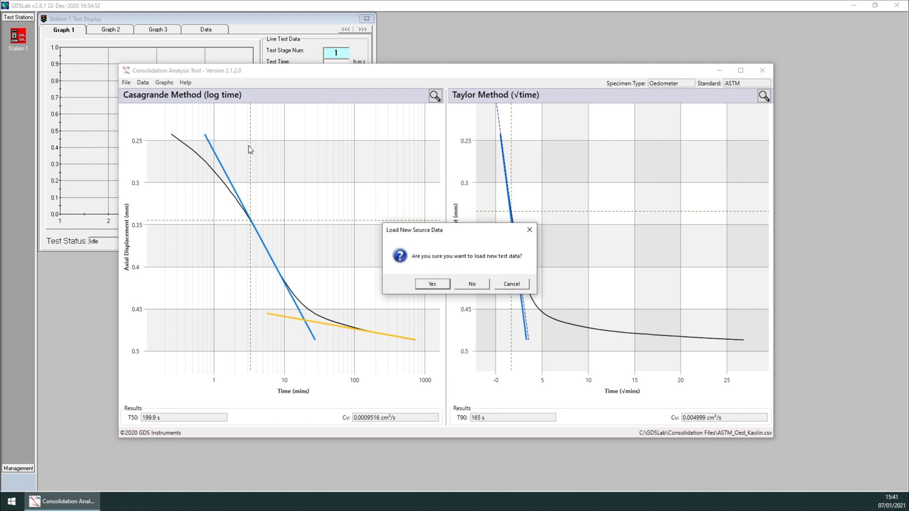
left_click(432, 284)
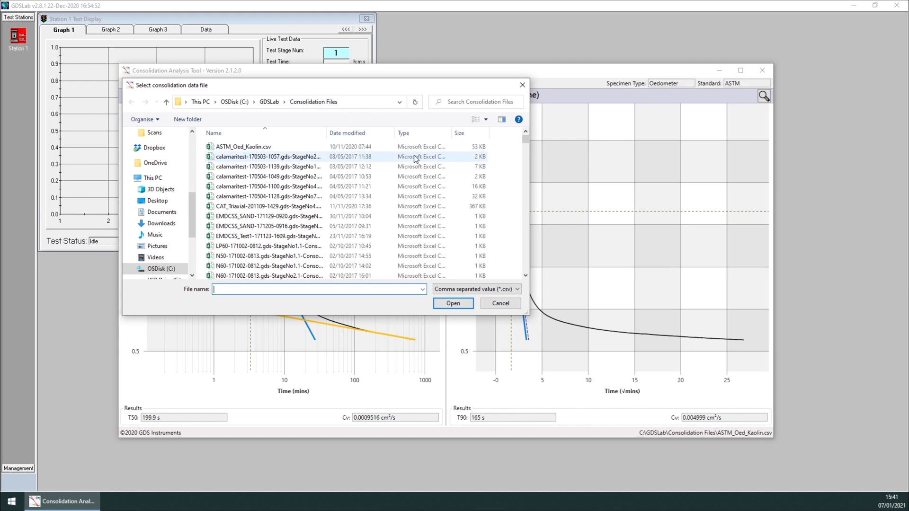
left_click(269, 206)
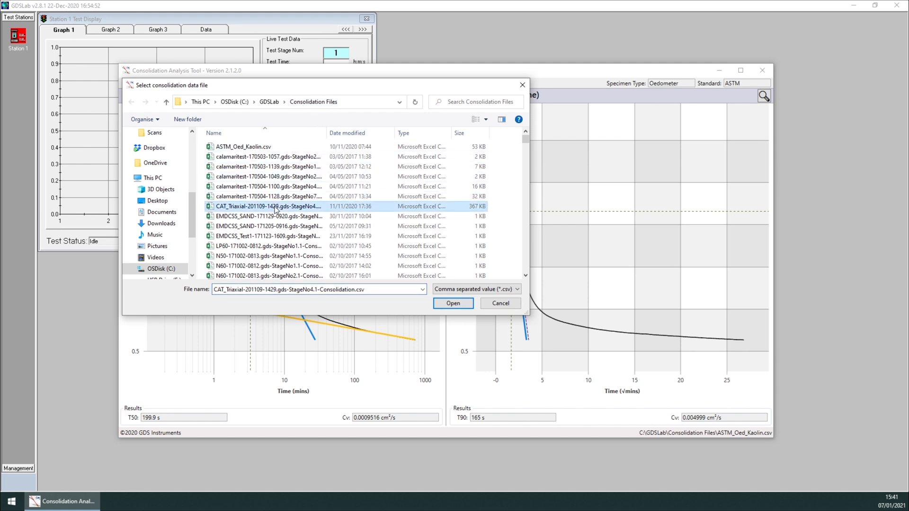
mouse_move(453, 303)
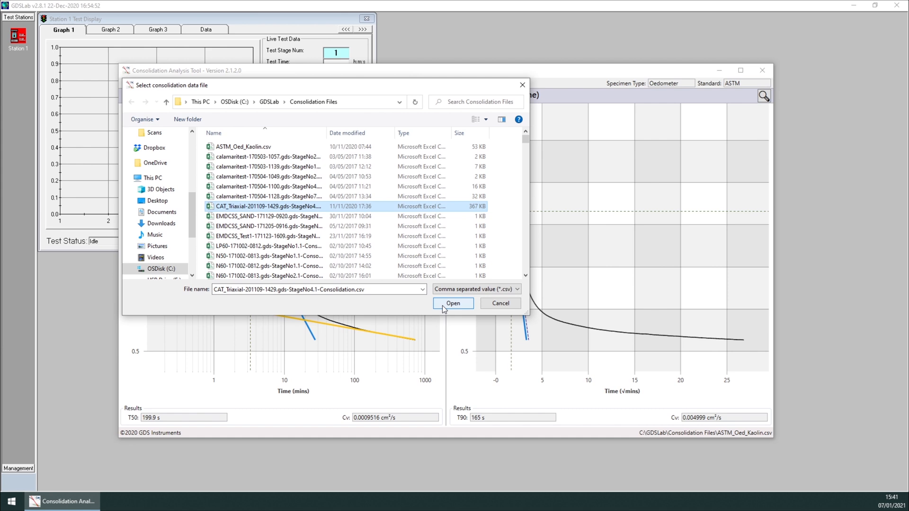
left_click(452, 302)
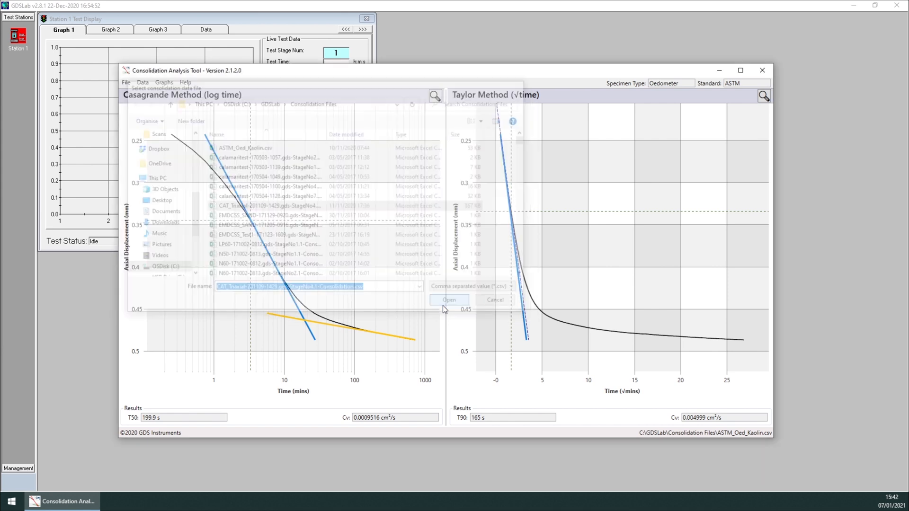
Hide displacement on the Casagrande graph and set drainage to one side, giving Cv 40.78 cm²/s
left_click(448, 299)
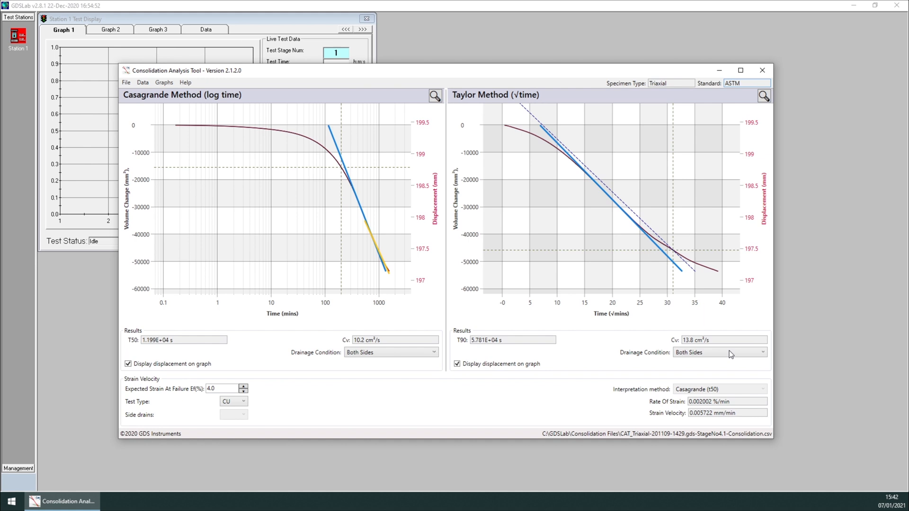
mouse_move(670, 345)
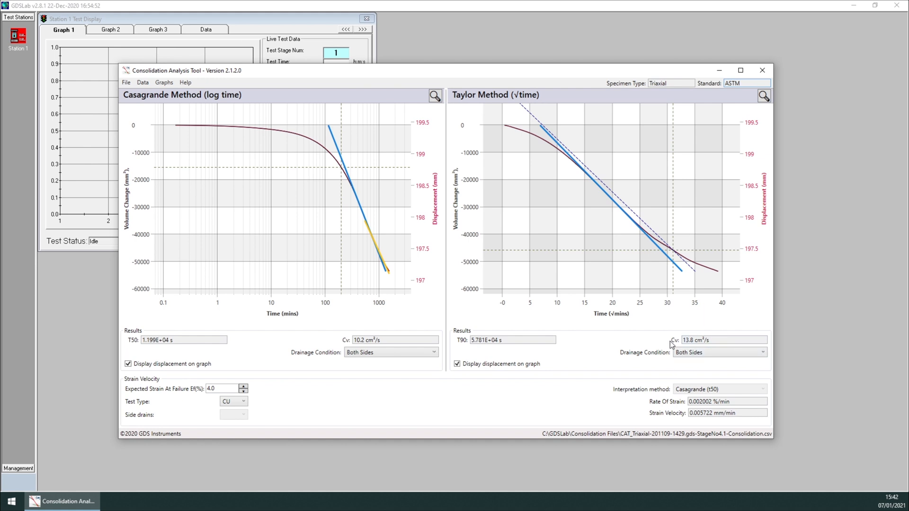
mouse_move(663, 343)
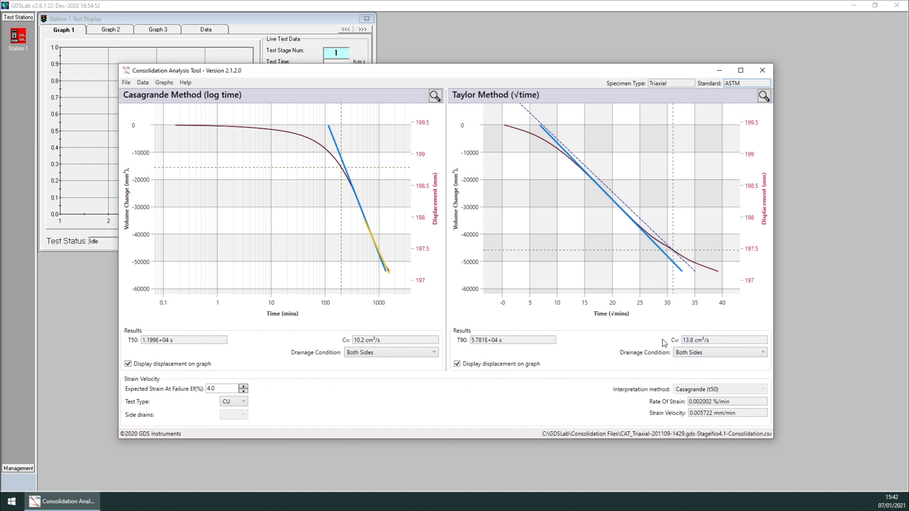
mouse_move(428, 373)
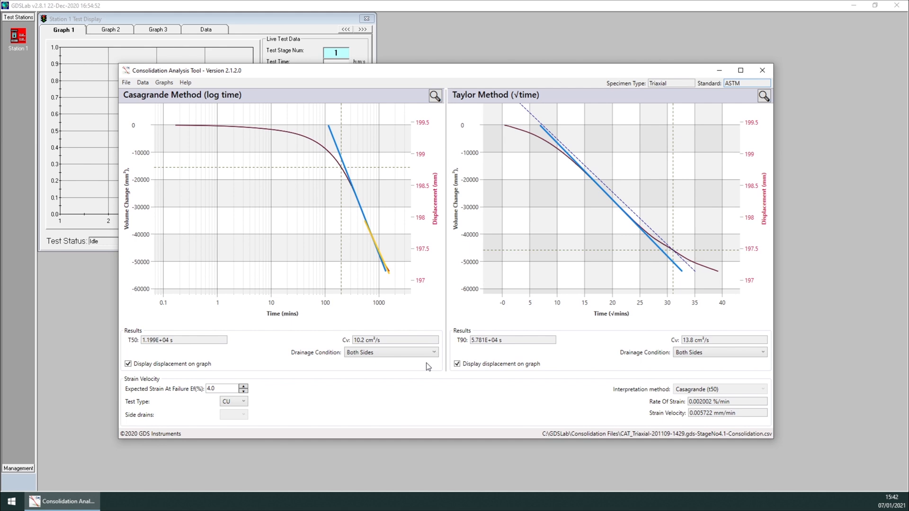
mouse_move(369, 365)
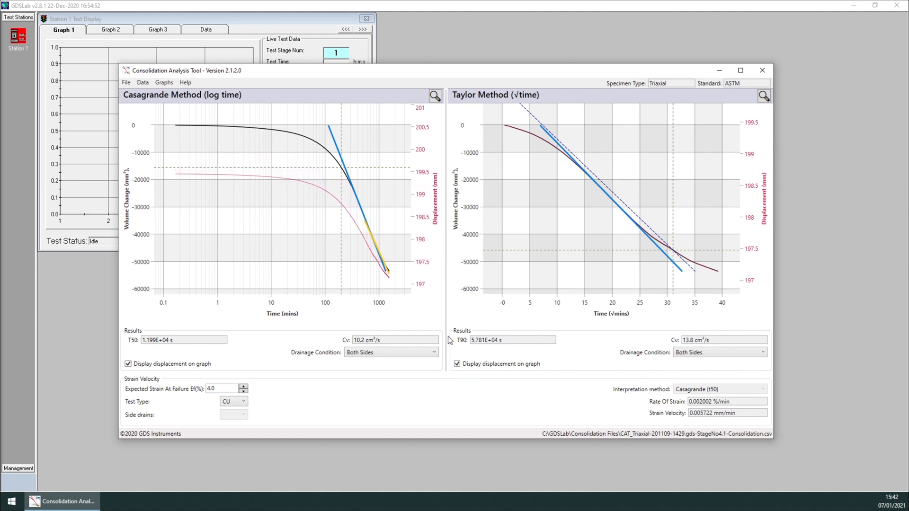
mouse_move(417, 229)
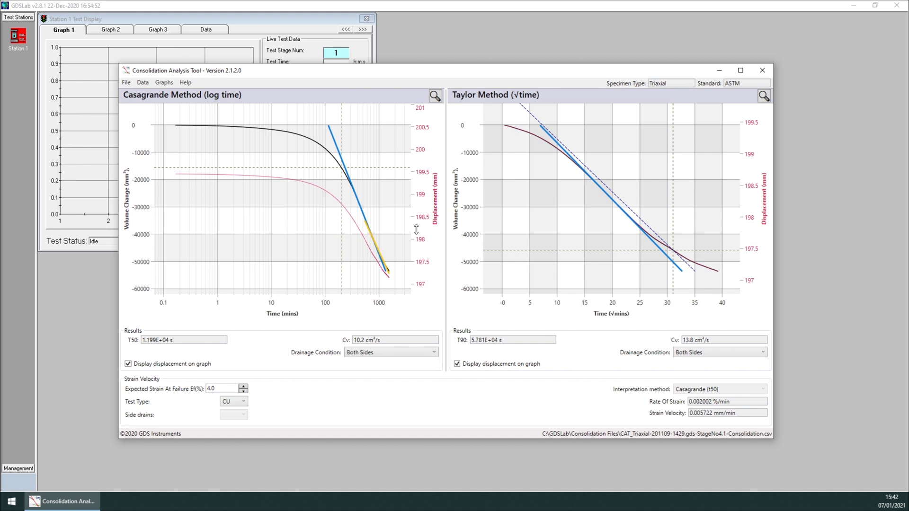
mouse_move(144, 349)
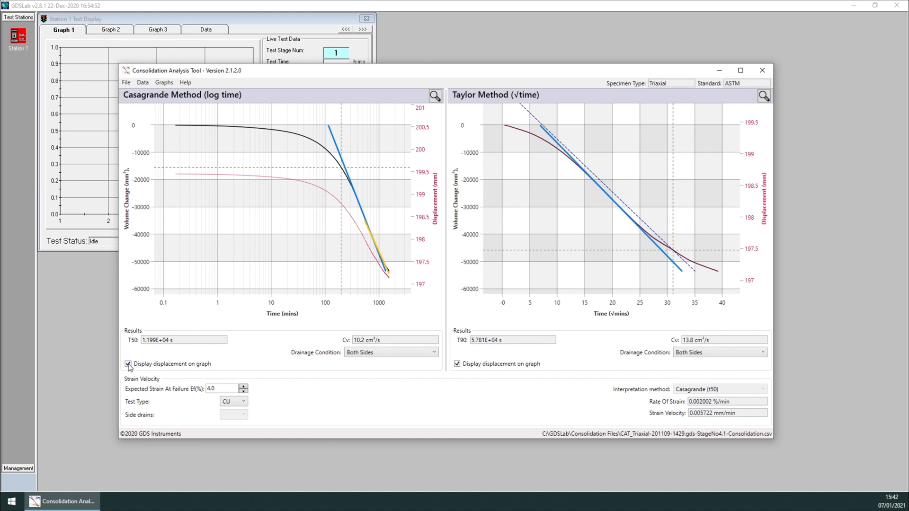
left_click(128, 364)
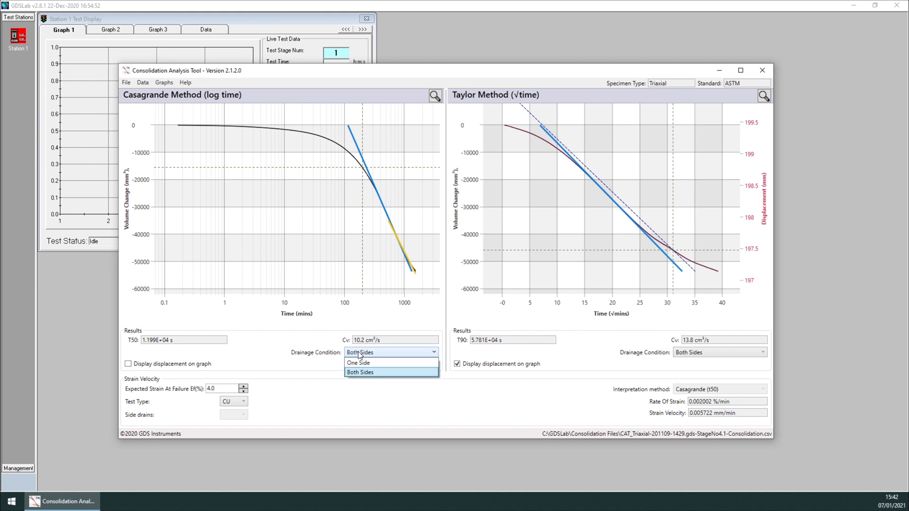
left_click(357, 362)
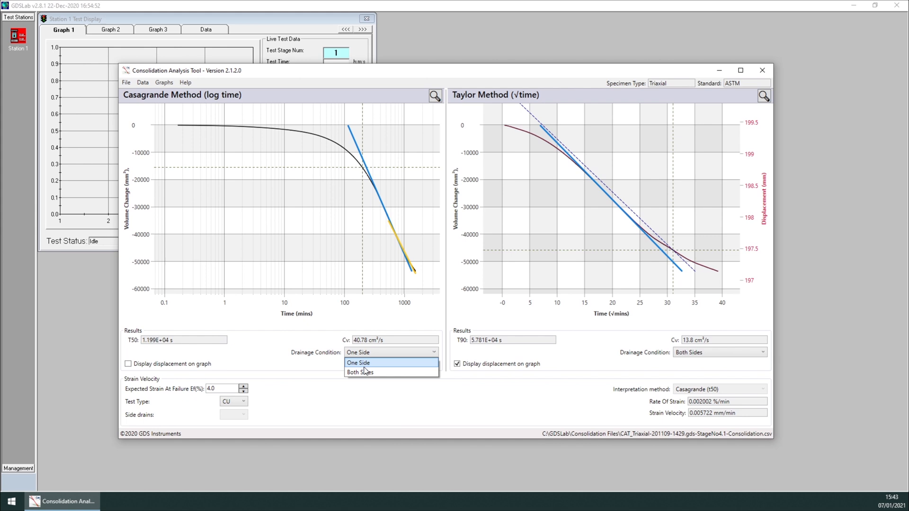
left_click(360, 372)
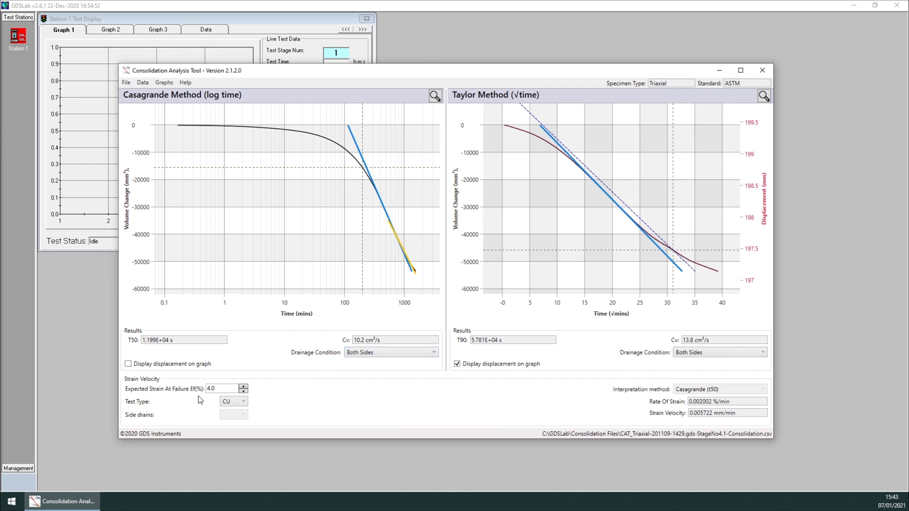
mouse_move(187, 409)
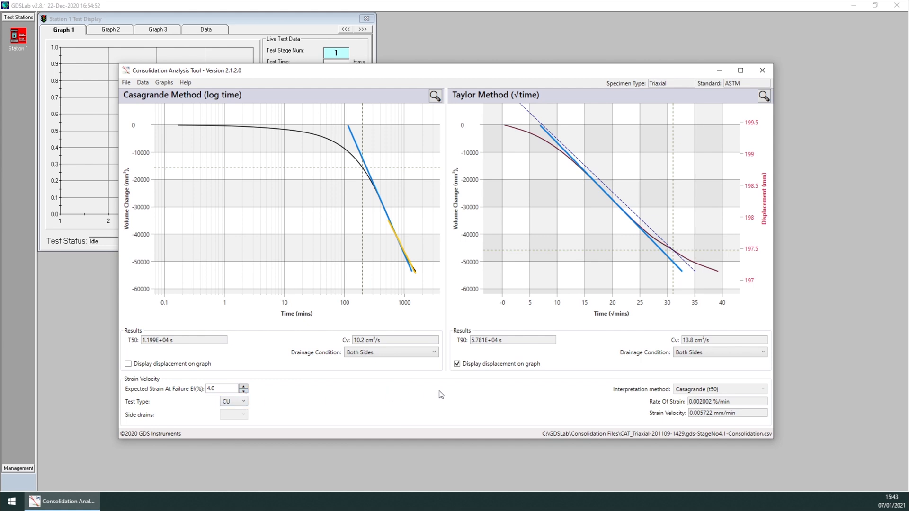
mouse_move(590, 407)
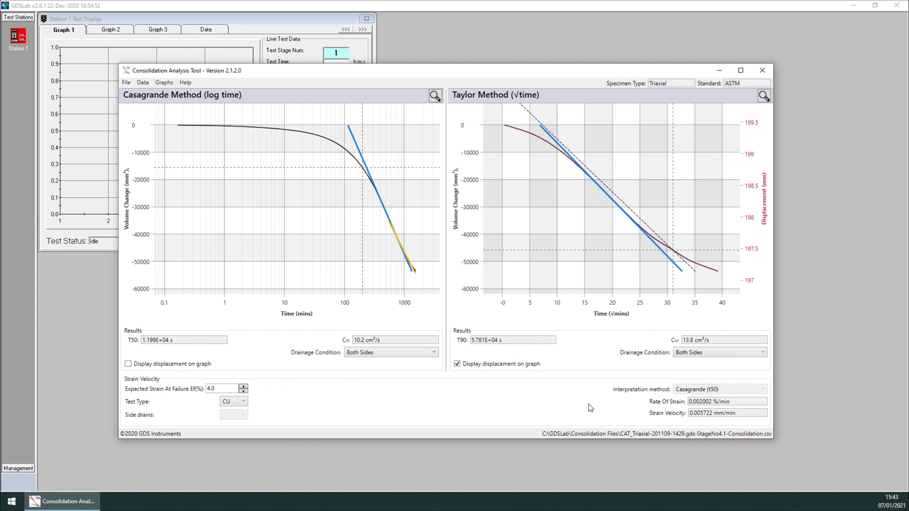
mouse_move(144, 427)
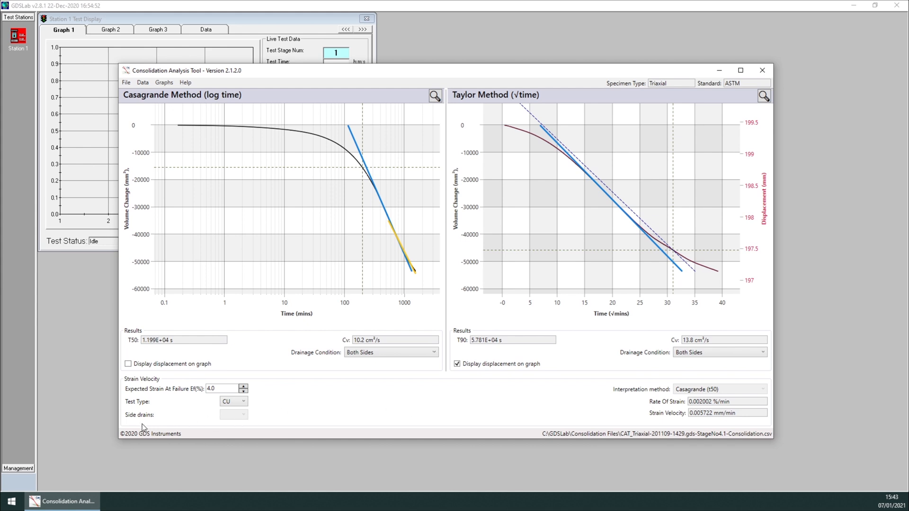
mouse_move(235, 416)
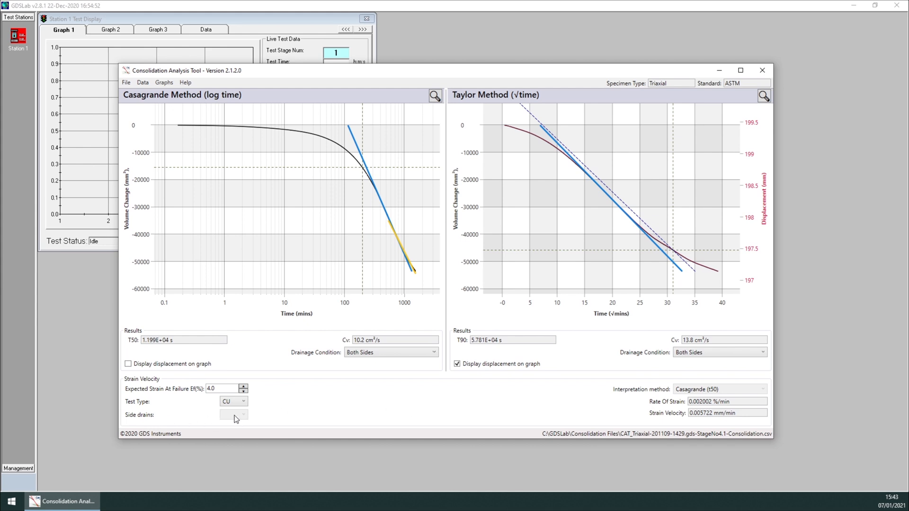
mouse_move(219, 437)
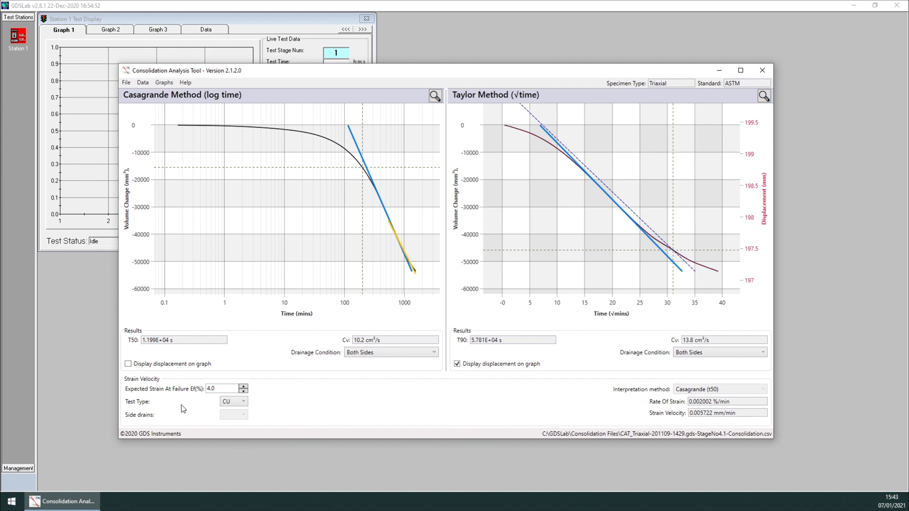
mouse_move(241, 417)
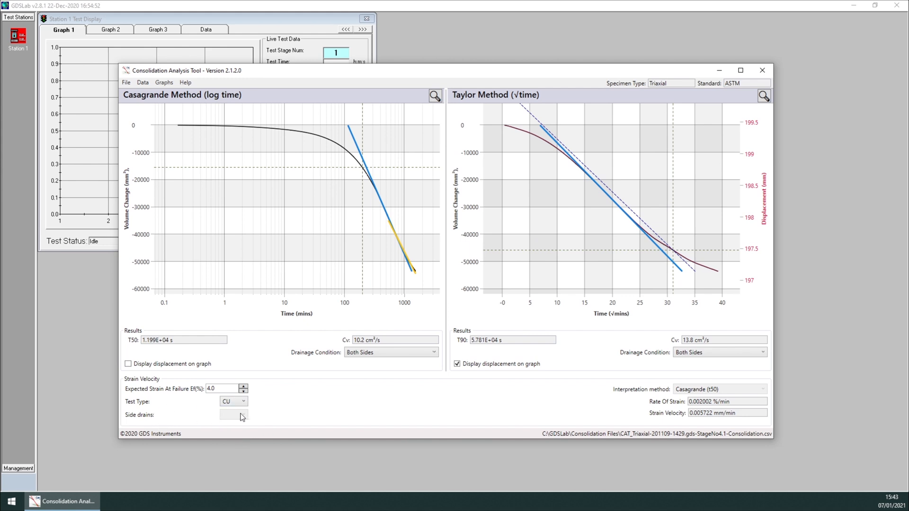
mouse_move(521, 392)
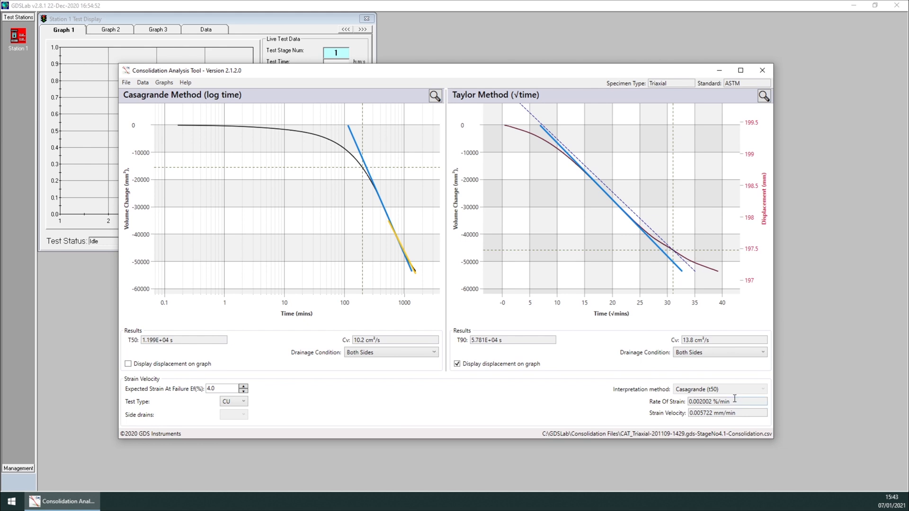
mouse_move(710, 408)
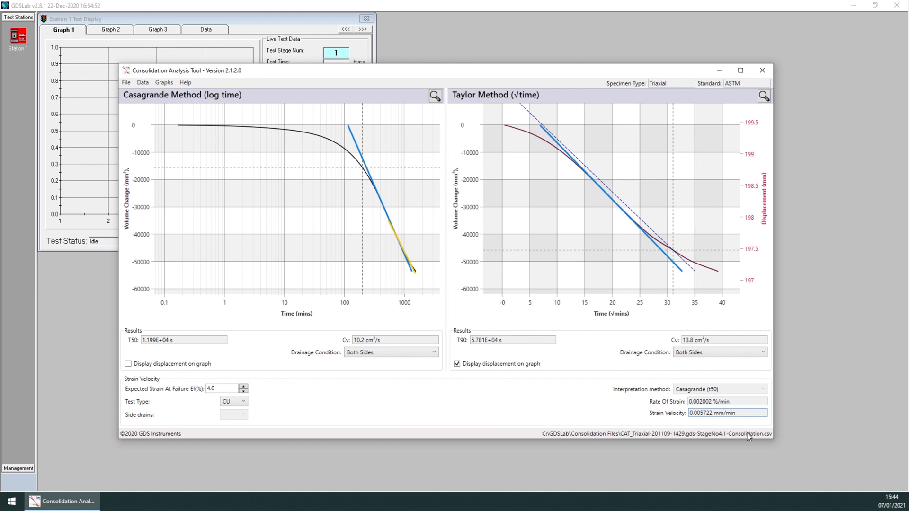
mouse_move(637, 330)
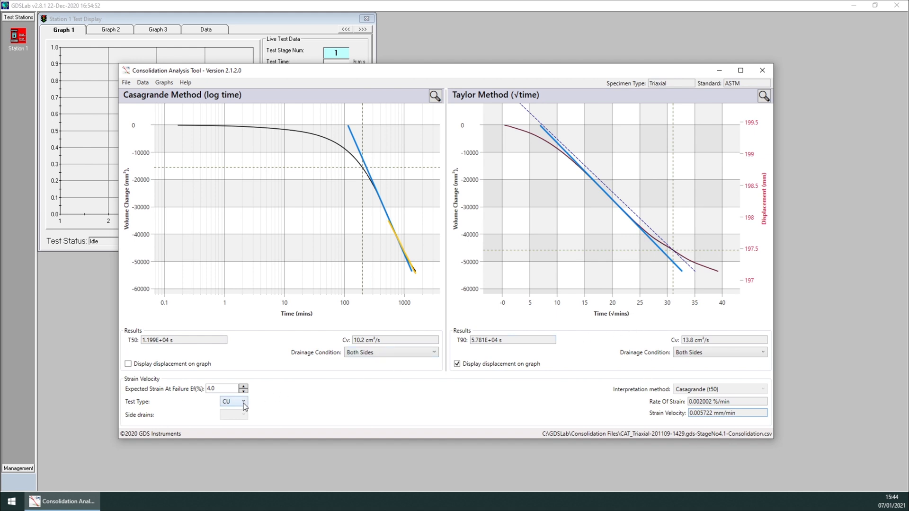
Set test type to CD with side drains Yes, giving strain velocity 0.0007418 mm/min
left_click(246, 401)
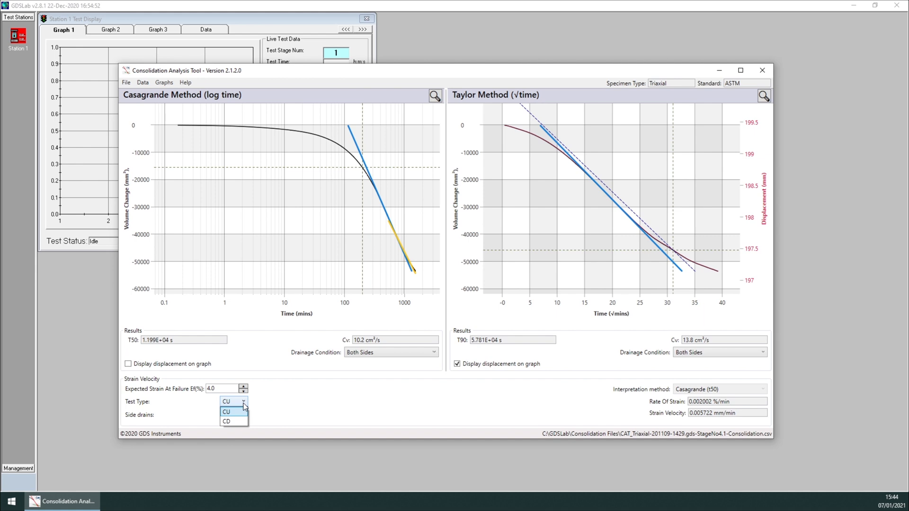
left_click(227, 422)
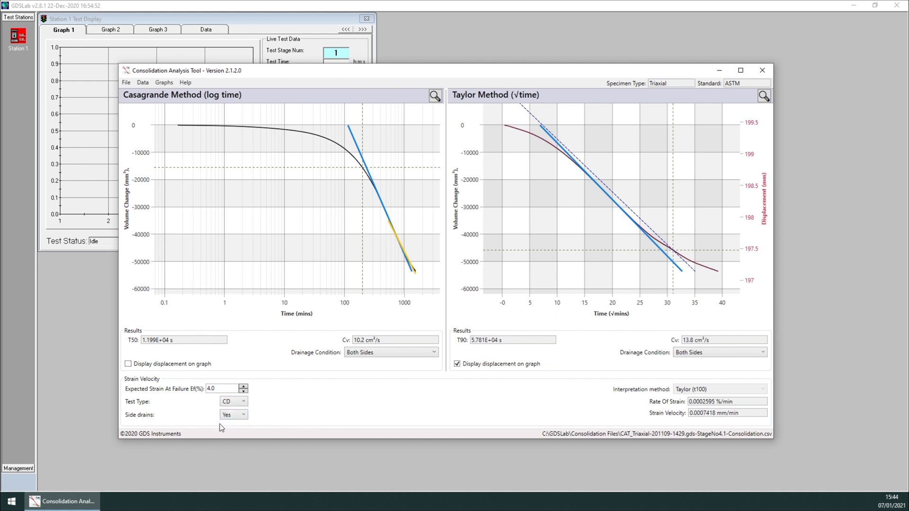
left_click(243, 415)
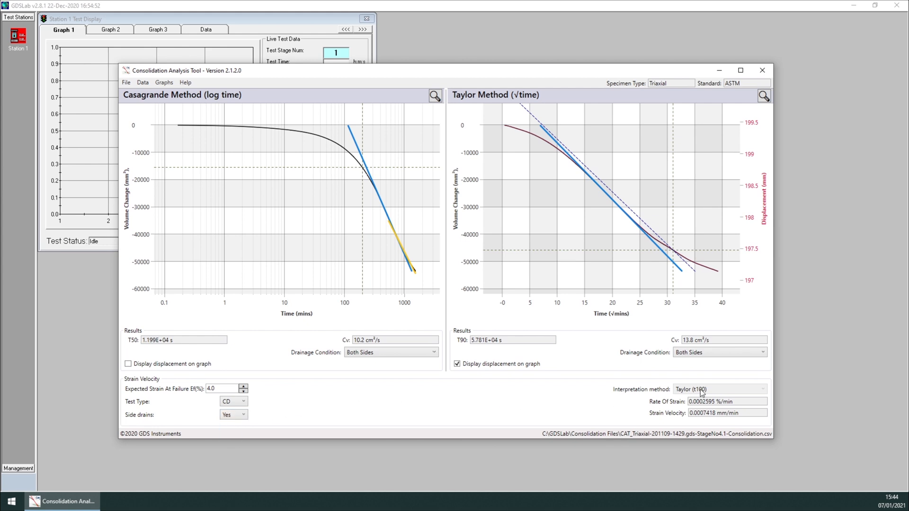
mouse_move(477, 375)
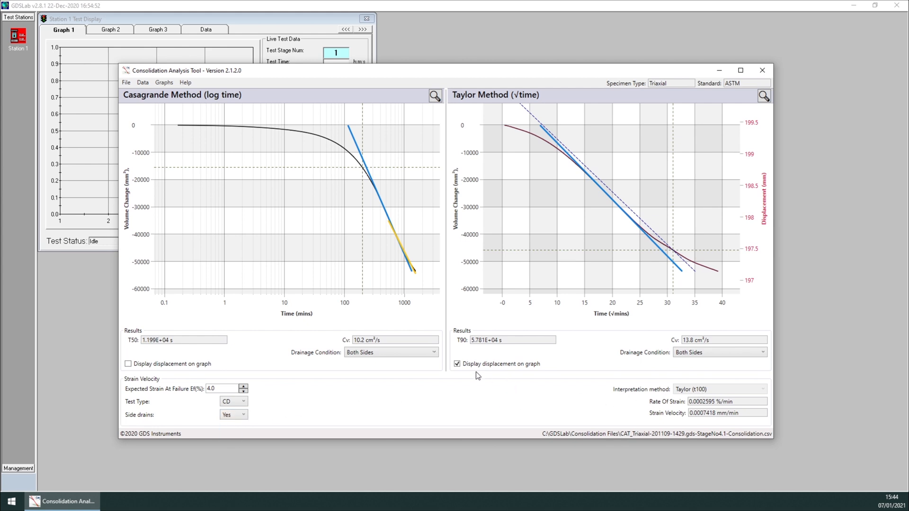
left_click(142, 82)
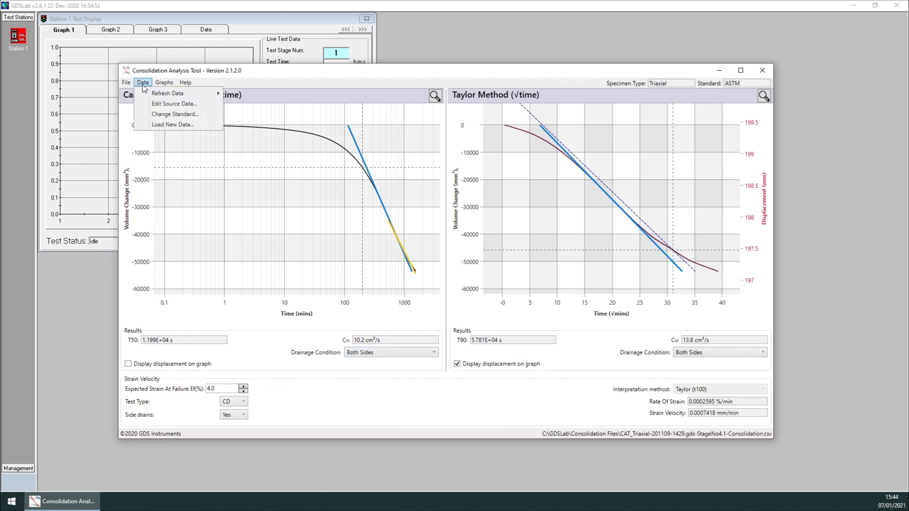
Change the standard to ISO with Taylor (t100) interpretation, giving t100 1422 min
left_click(176, 114)
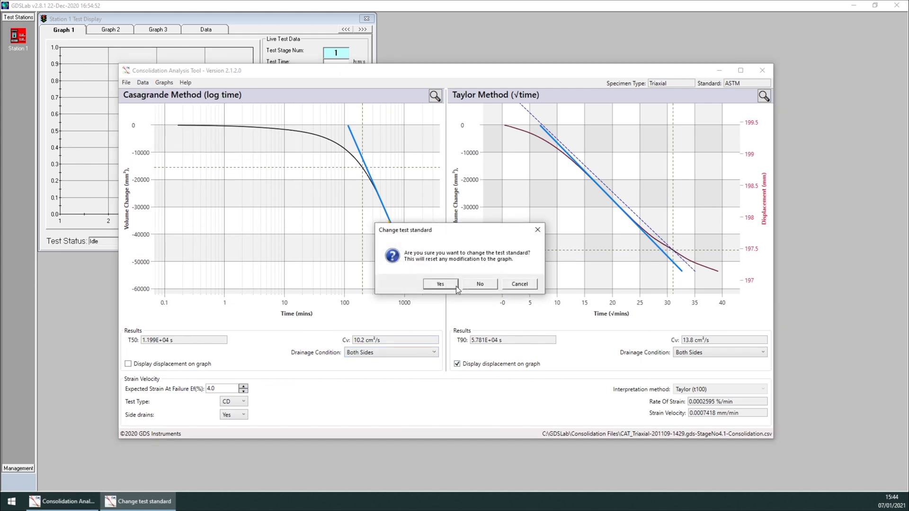
left_click(440, 284)
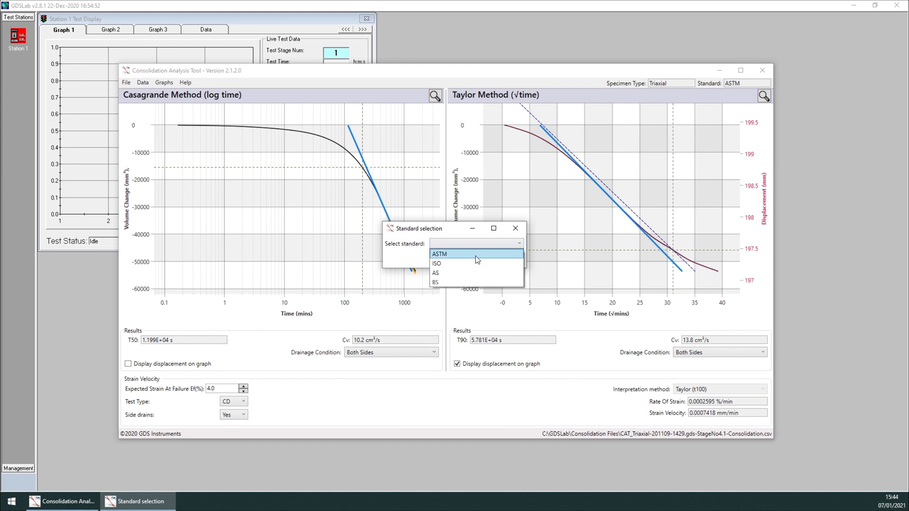
left_click(436, 263)
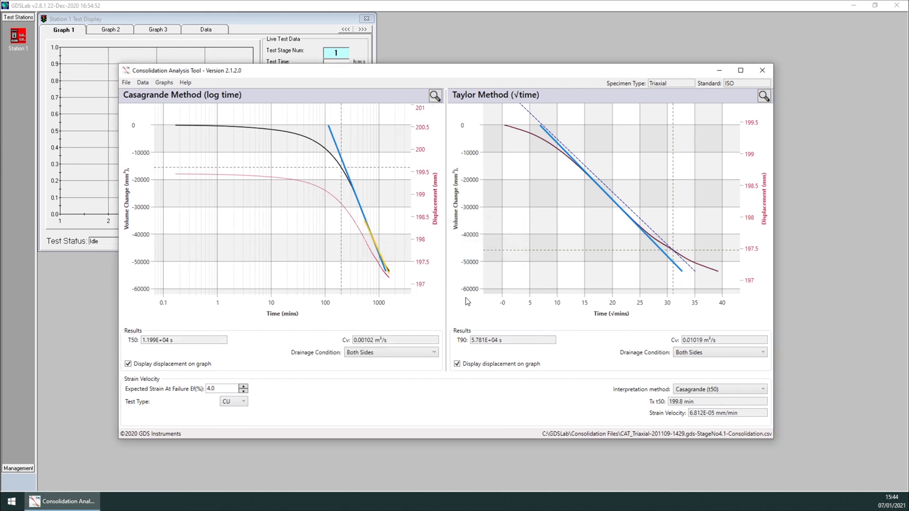
mouse_move(585, 353)
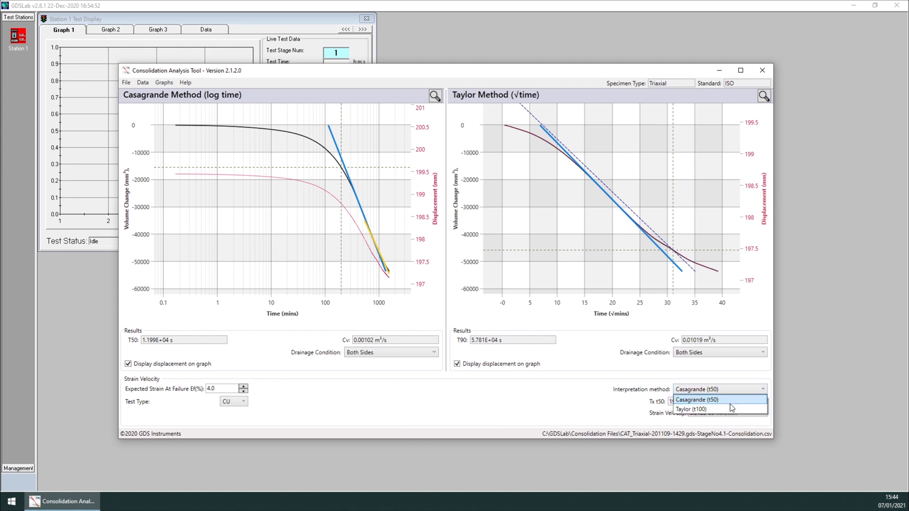
left_click(695, 409)
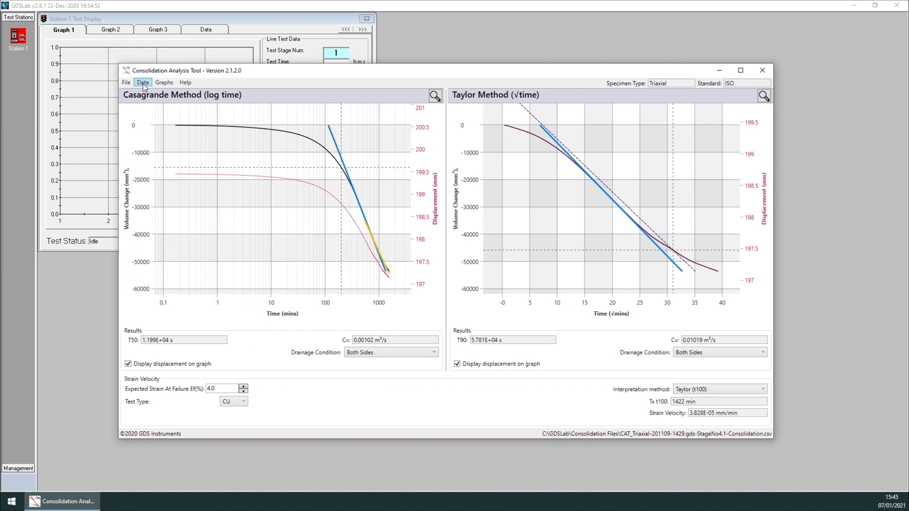
Edit the source data, sliding the interval start right to ignore early readings, and apply it
left_click(142, 83)
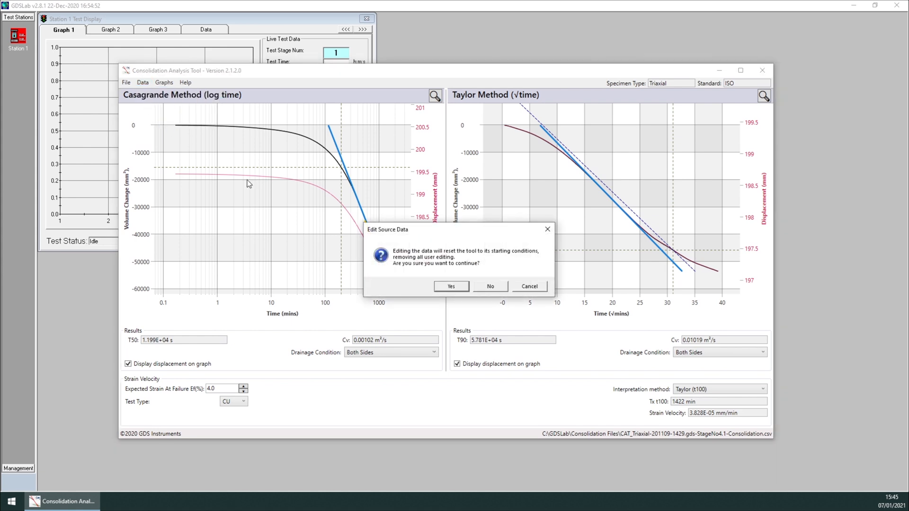
left_click(450, 286)
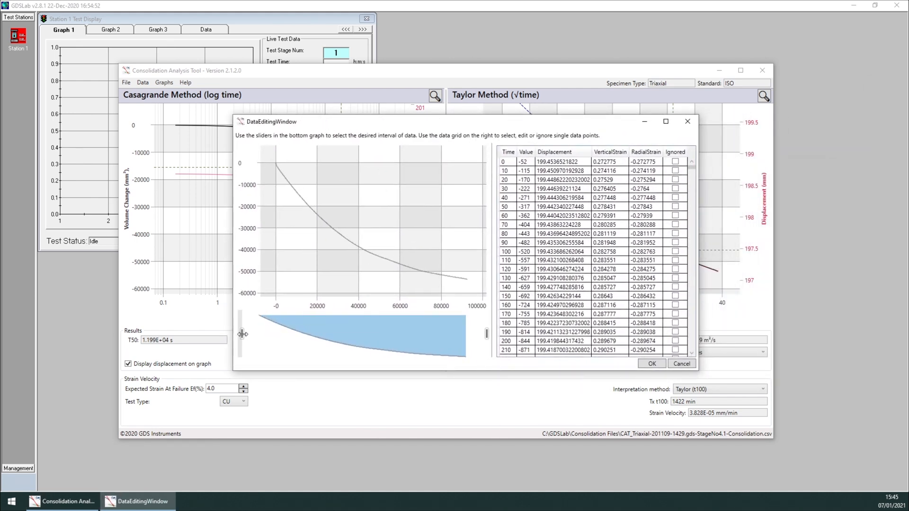
left_click_drag(242, 334, 305, 334)
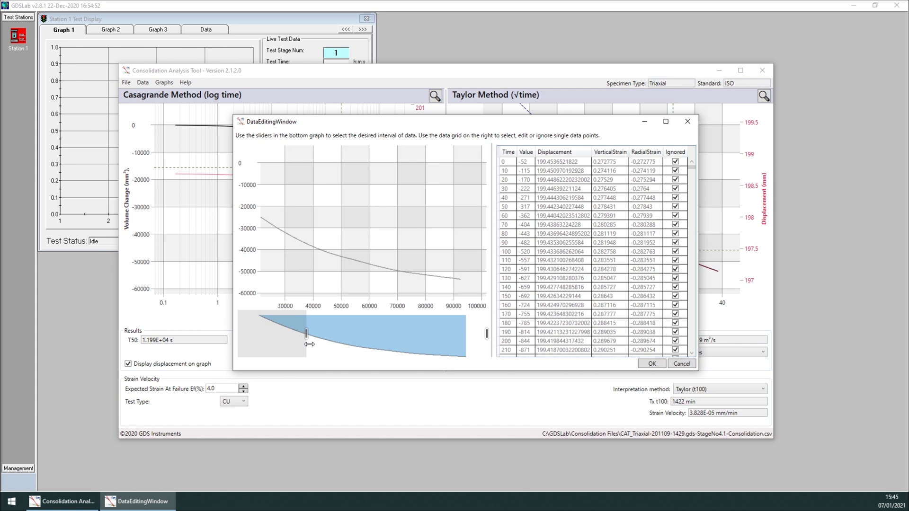
left_click_drag(306, 334, 321, 334)
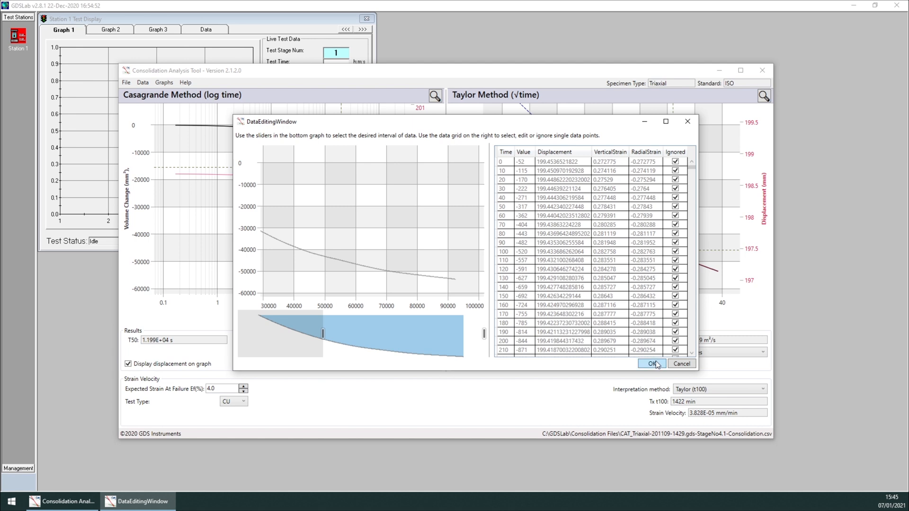
left_click(651, 363)
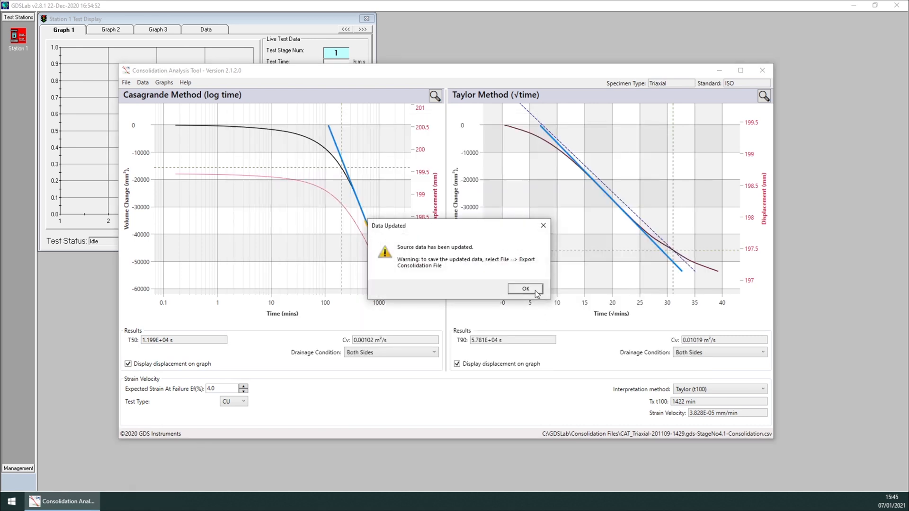
Dismiss the Data Updated notice to show the recalculated graphs of the trimmed data
left_click(524, 288)
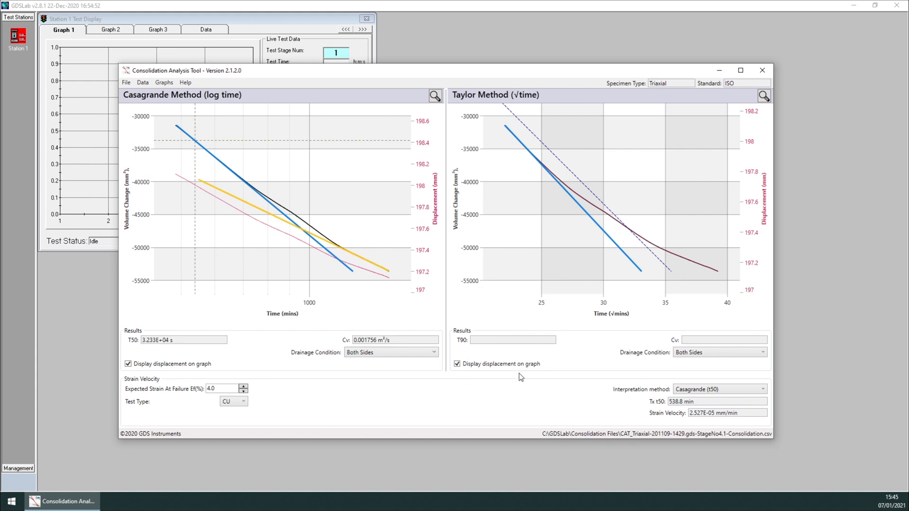
mouse_move(513, 323)
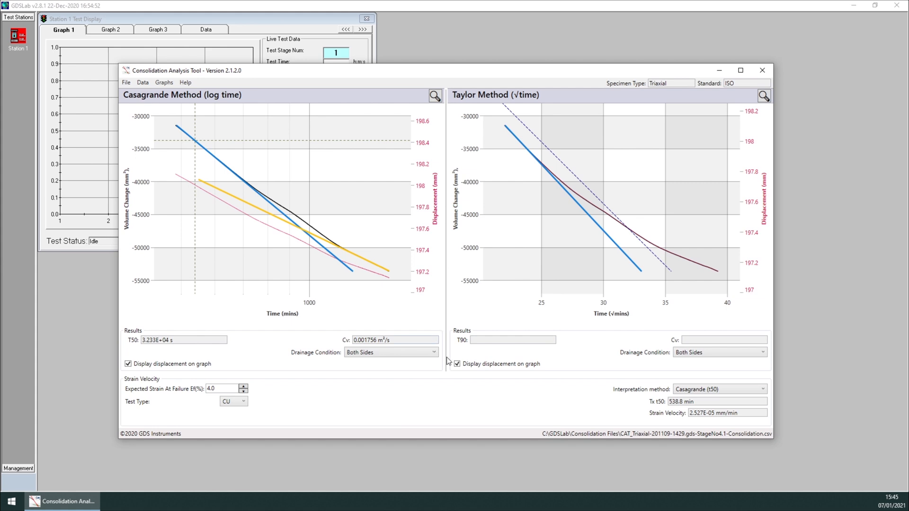
mouse_move(445, 356)
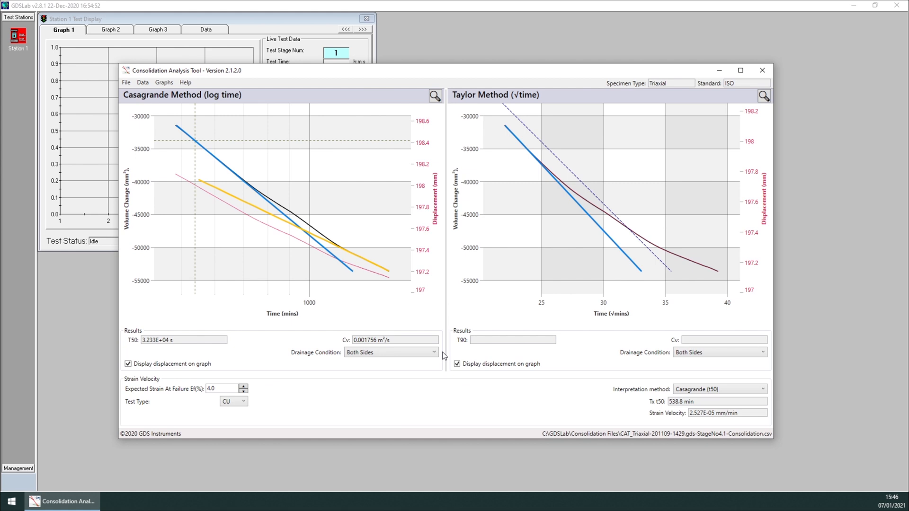
mouse_move(388, 332)
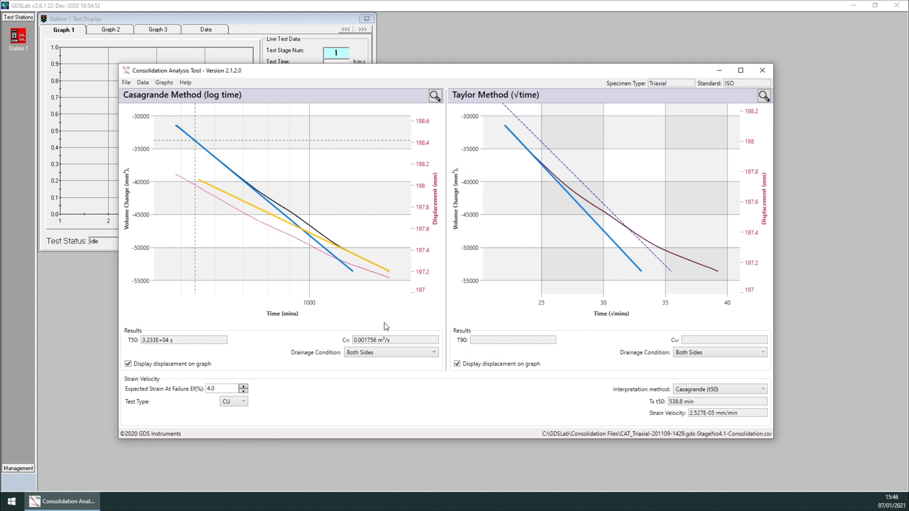
mouse_move(725, 100)
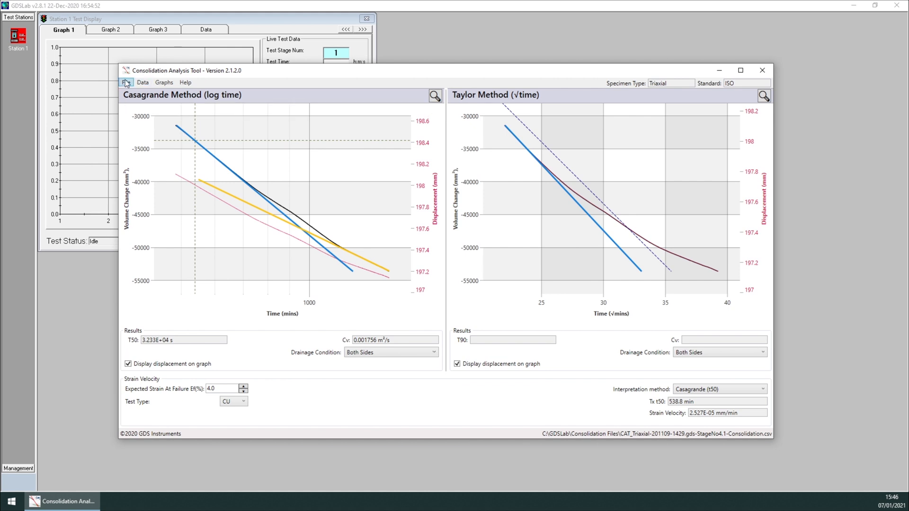
Start exporting the consolidation file but cancel the Save As dialog
left_click(126, 82)
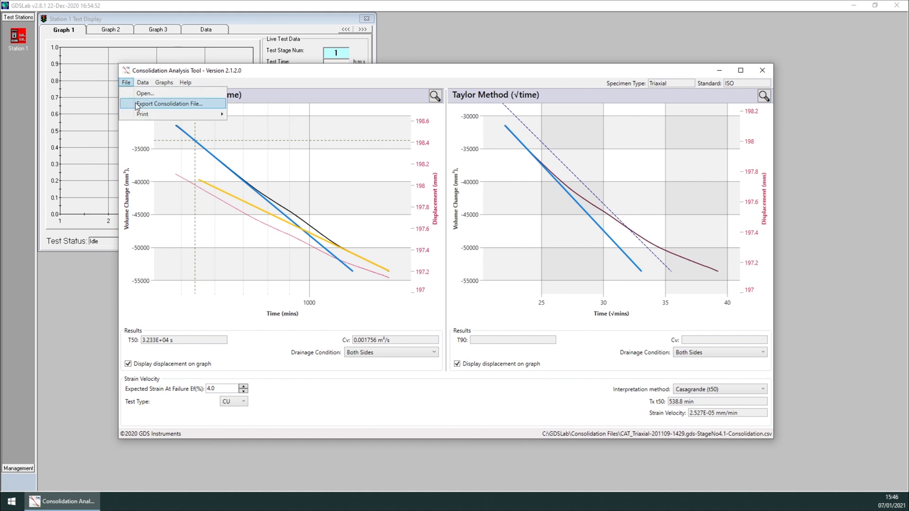
left_click(166, 104)
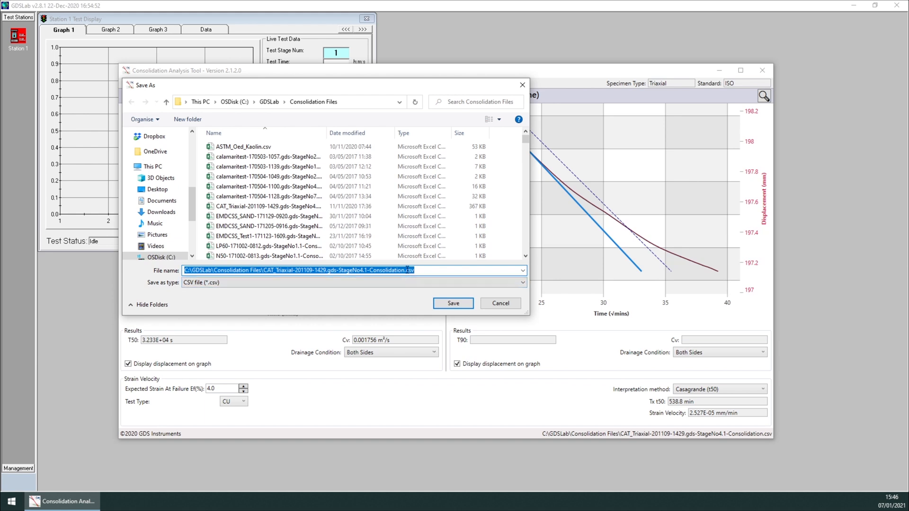
mouse_move(505, 305)
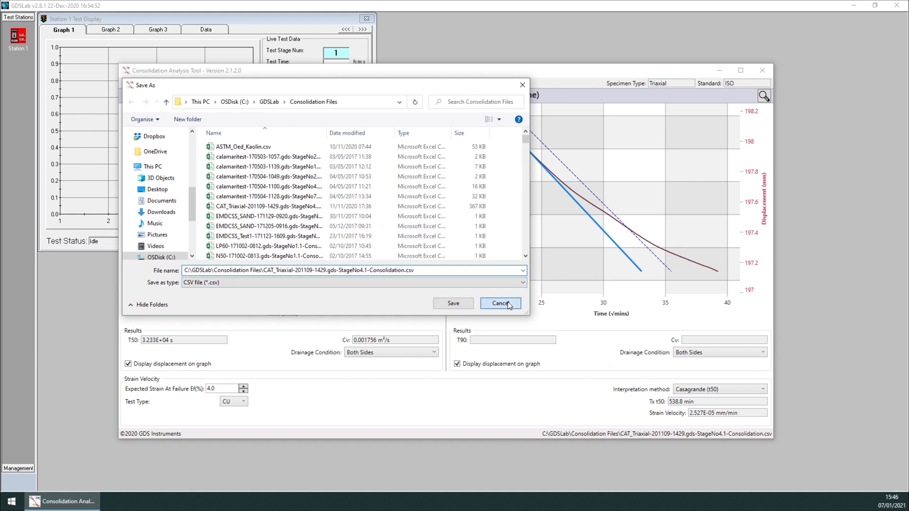
left_click(499, 303)
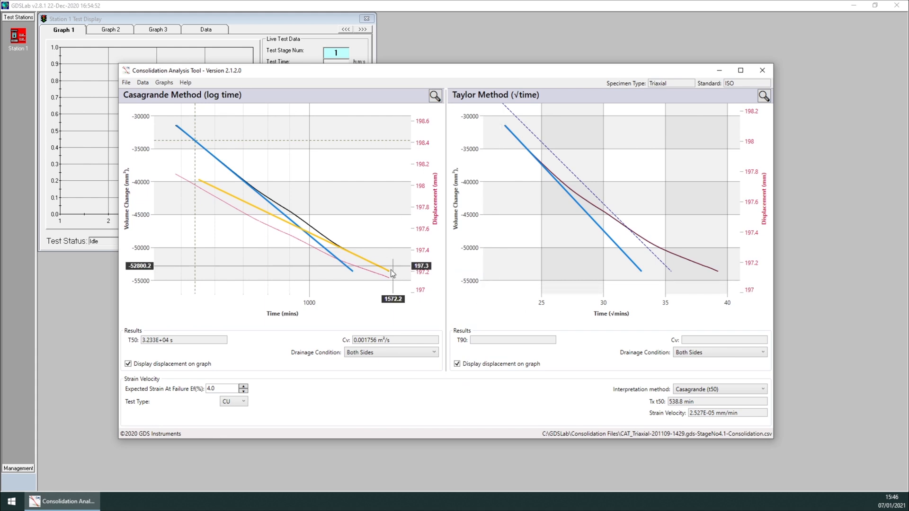
Drag the yellow Casagrande line along the curve's later part so T50 becomes 3.25E+04 s
left_click_drag(392, 273, 302, 179)
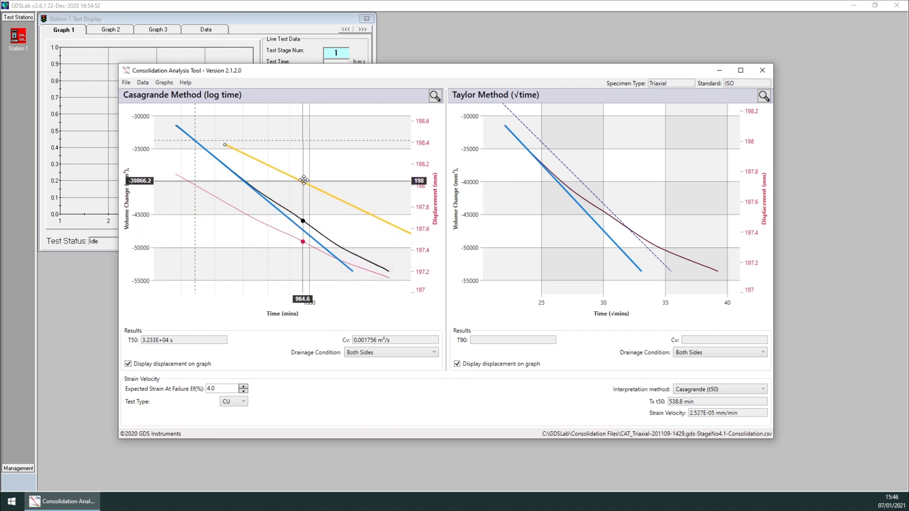
left_click_drag(304, 180, 265, 182)
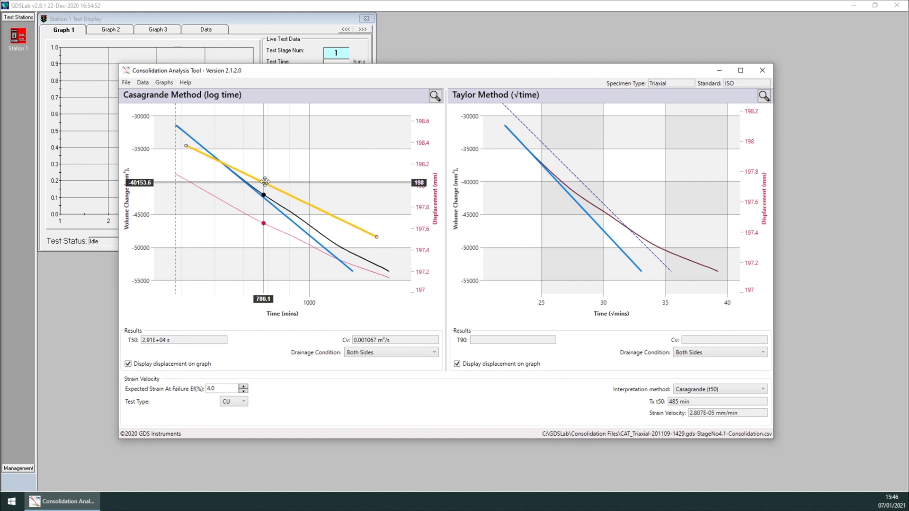
left_click_drag(264, 180, 276, 186)
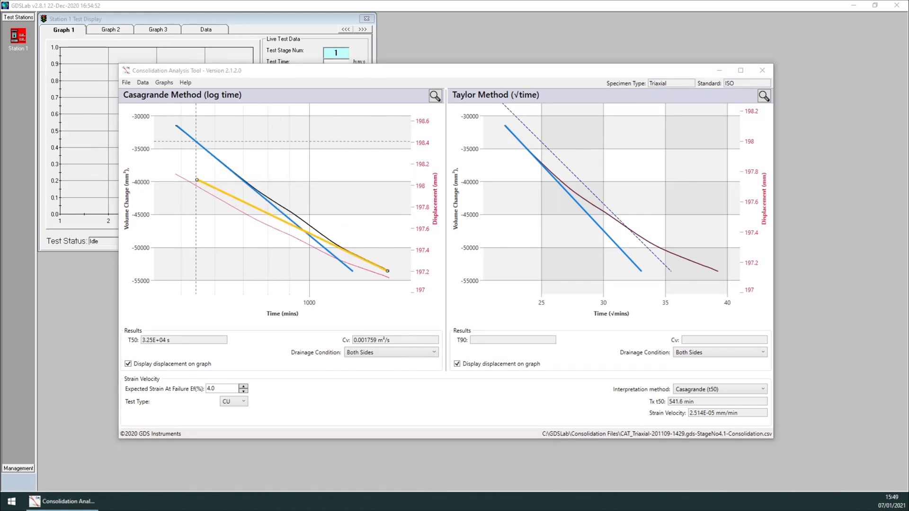
Load SimpleShear_Sample.csv in place of the triaxial data, giving Taylor T90 78 s
left_click(125, 82)
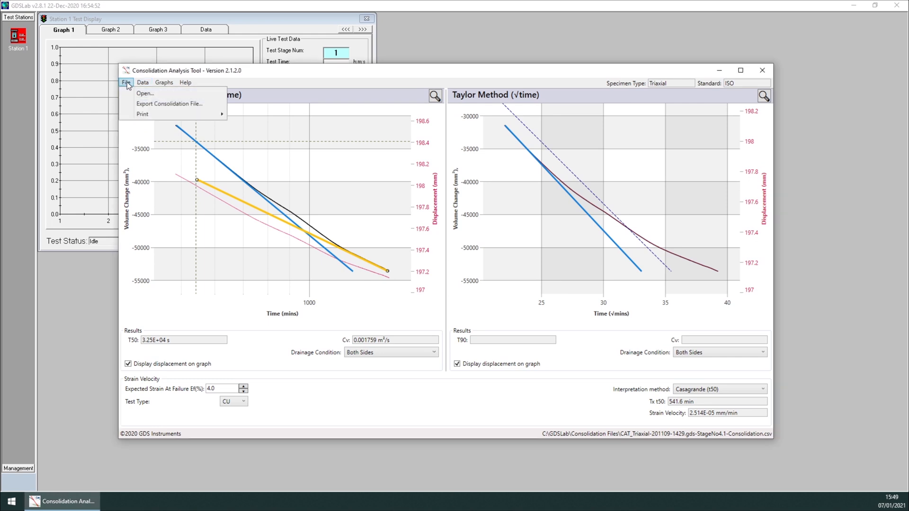
left_click(145, 92)
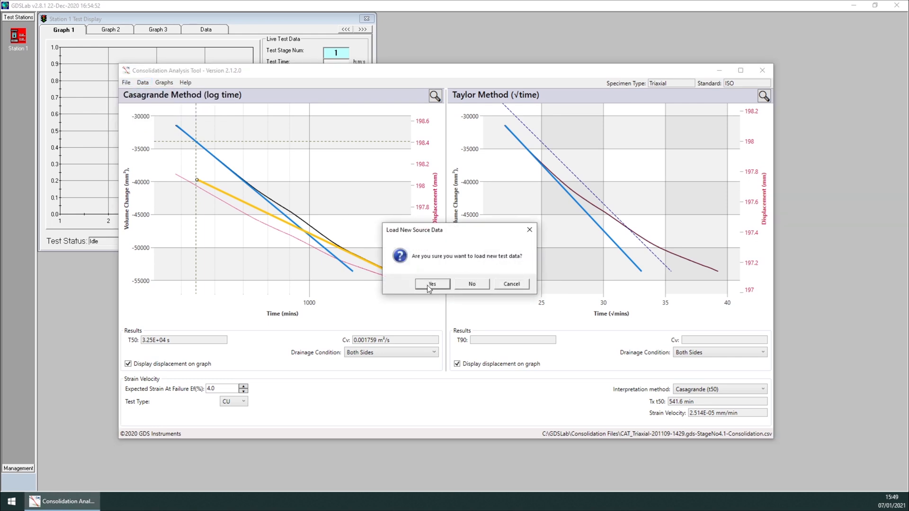
left_click(432, 284)
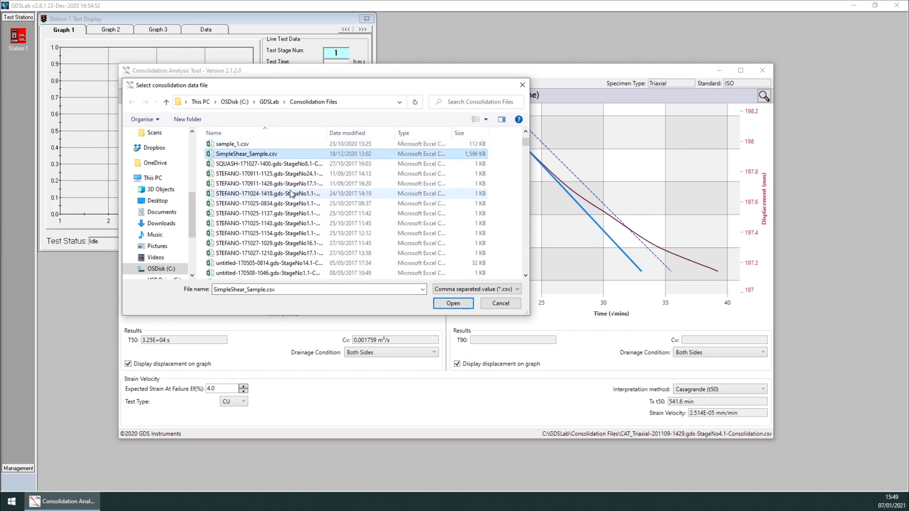
left_click(453, 303)
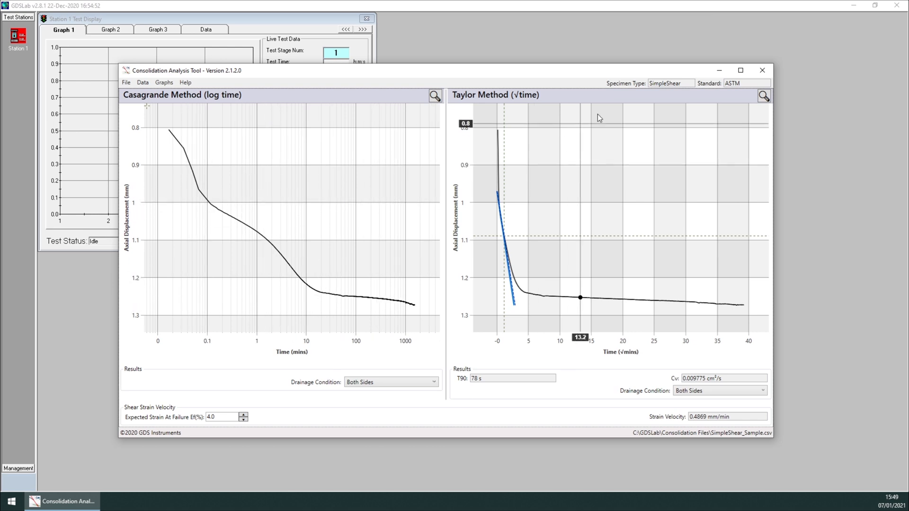
mouse_move(424, 231)
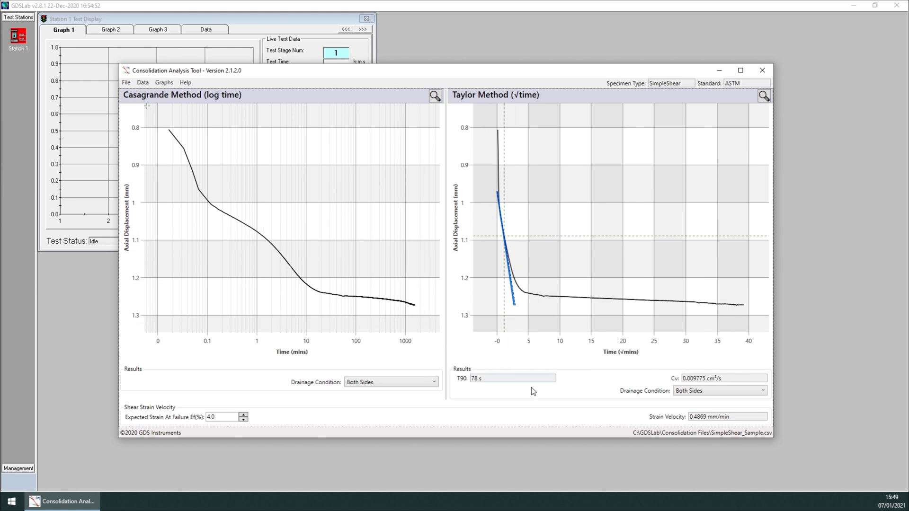
mouse_move(680, 417)
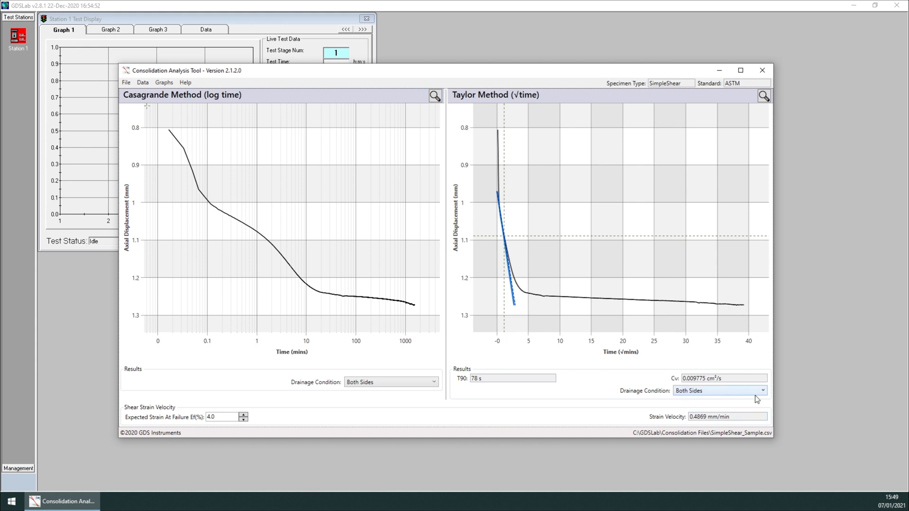
mouse_move(780, 385)
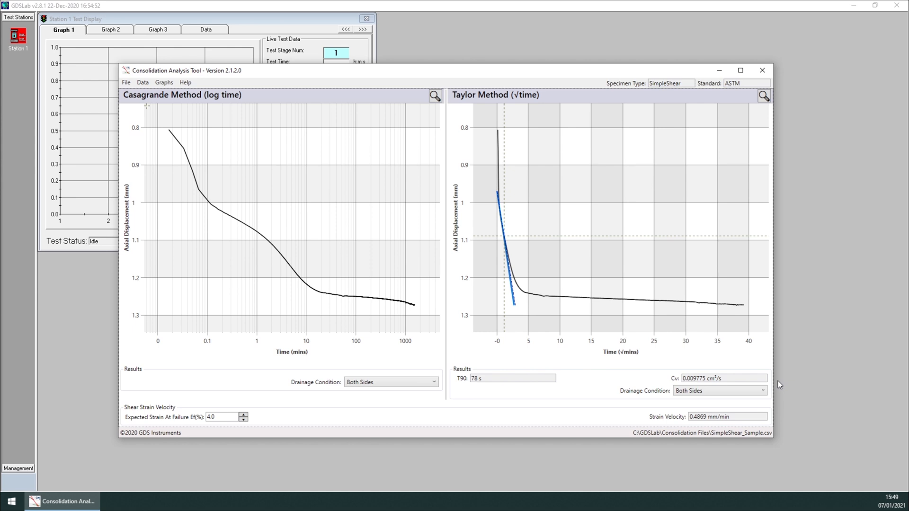
mouse_move(782, 420)
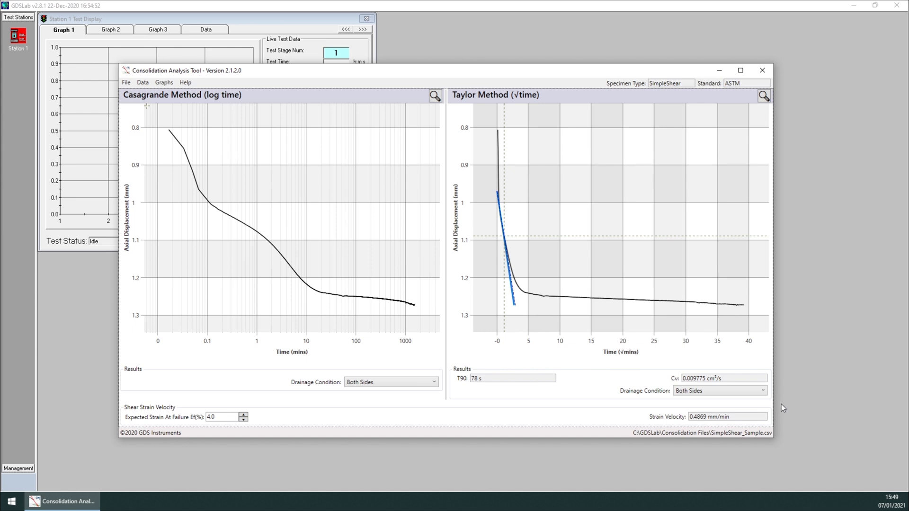
mouse_move(795, 375)
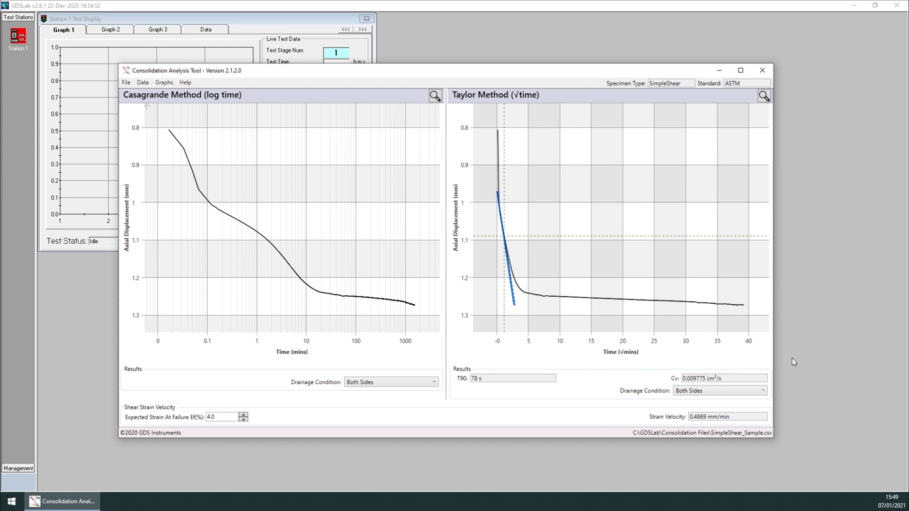